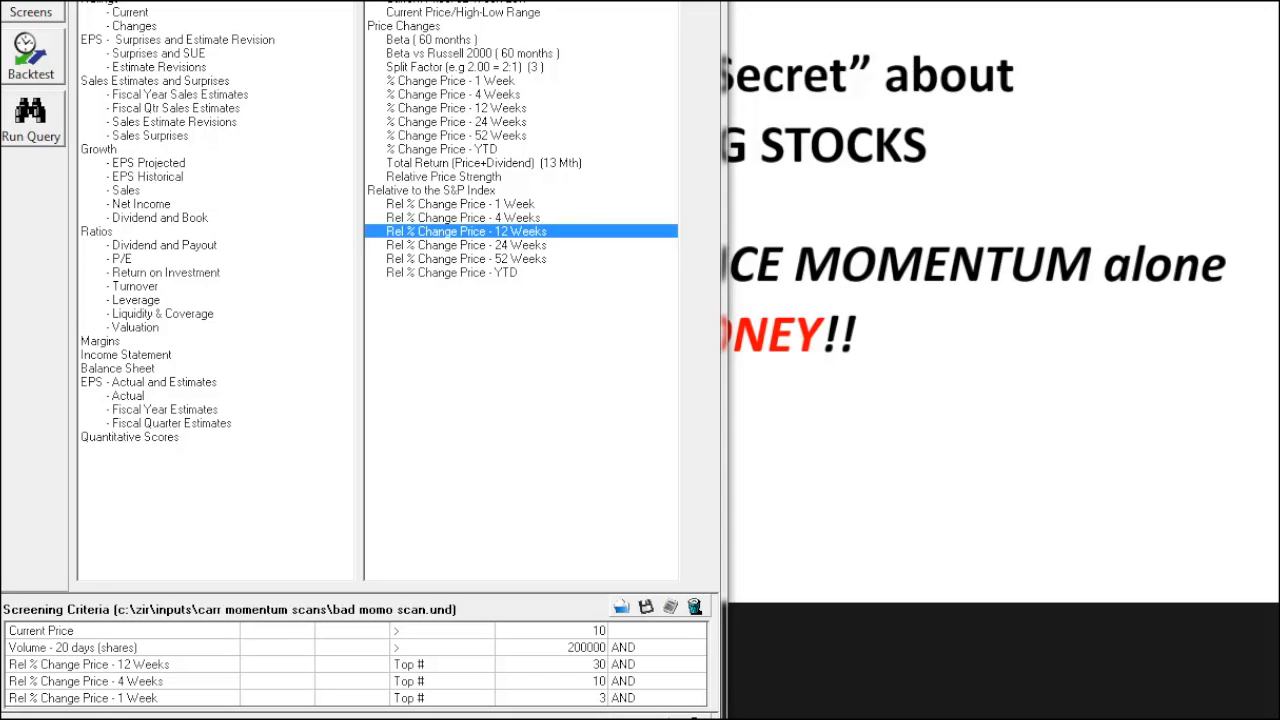
mouse_move(644, 638)
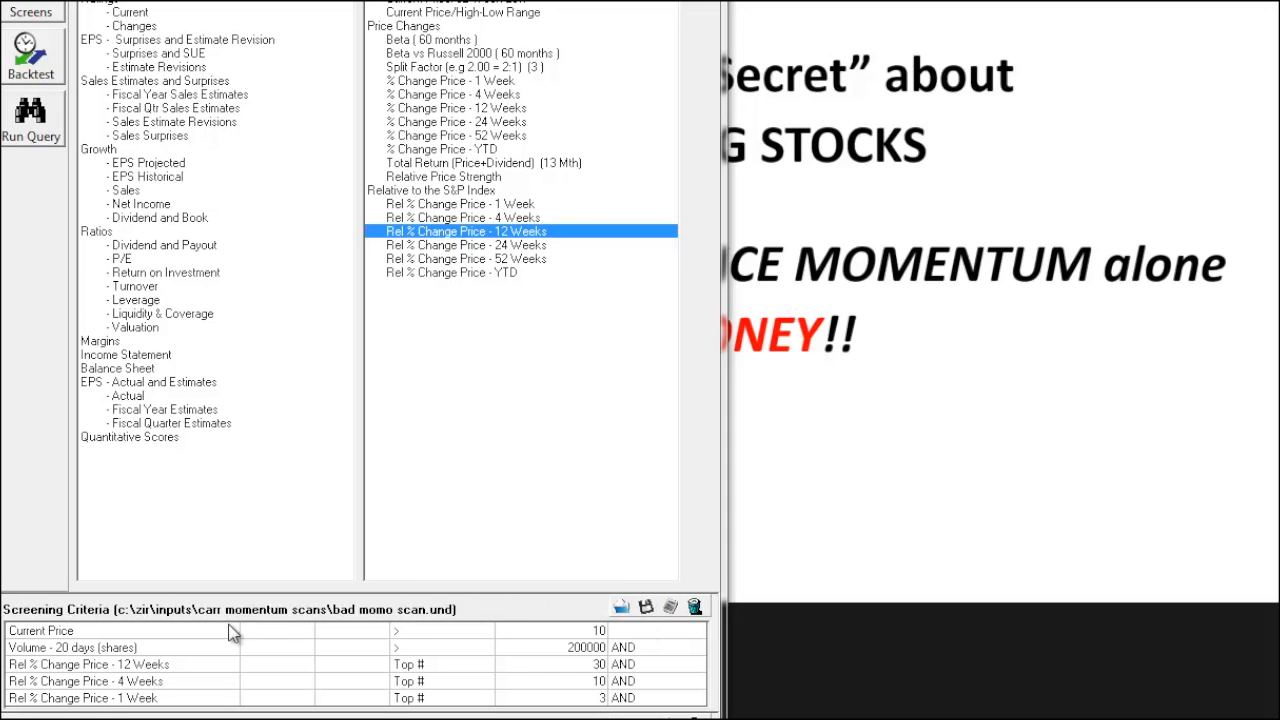
mouse_move(104, 642)
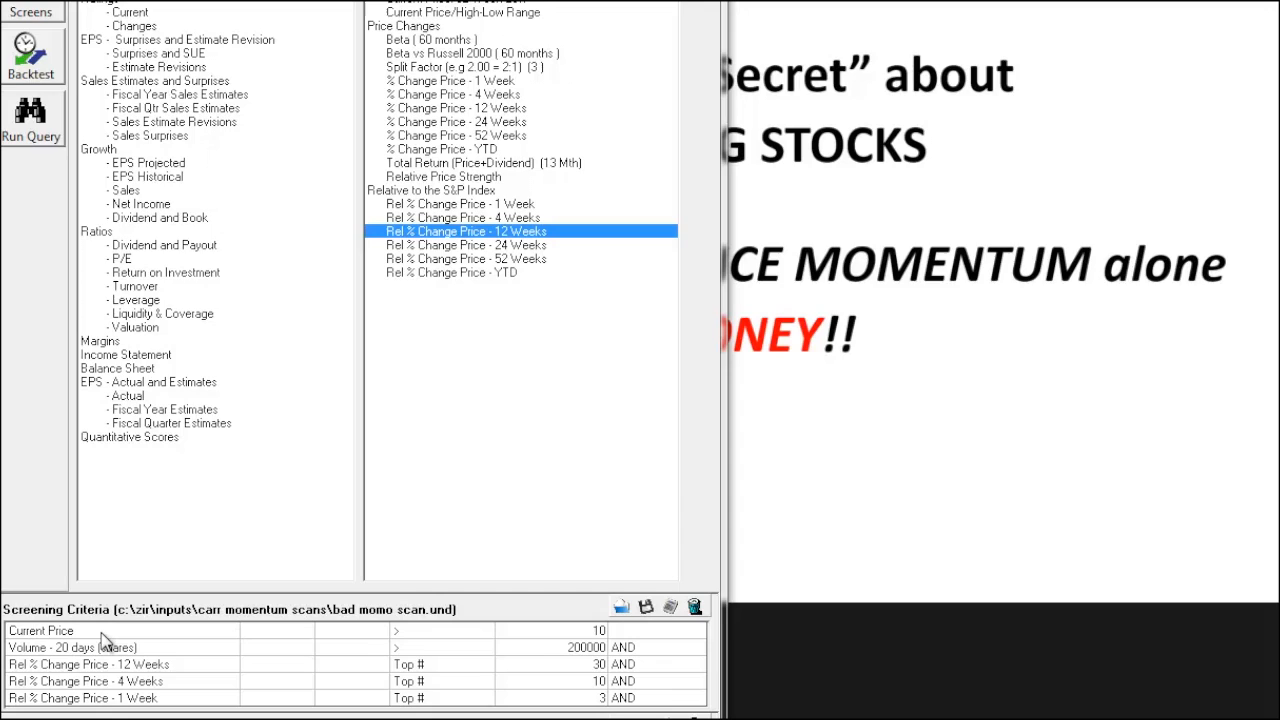
mouse_move(250, 656)
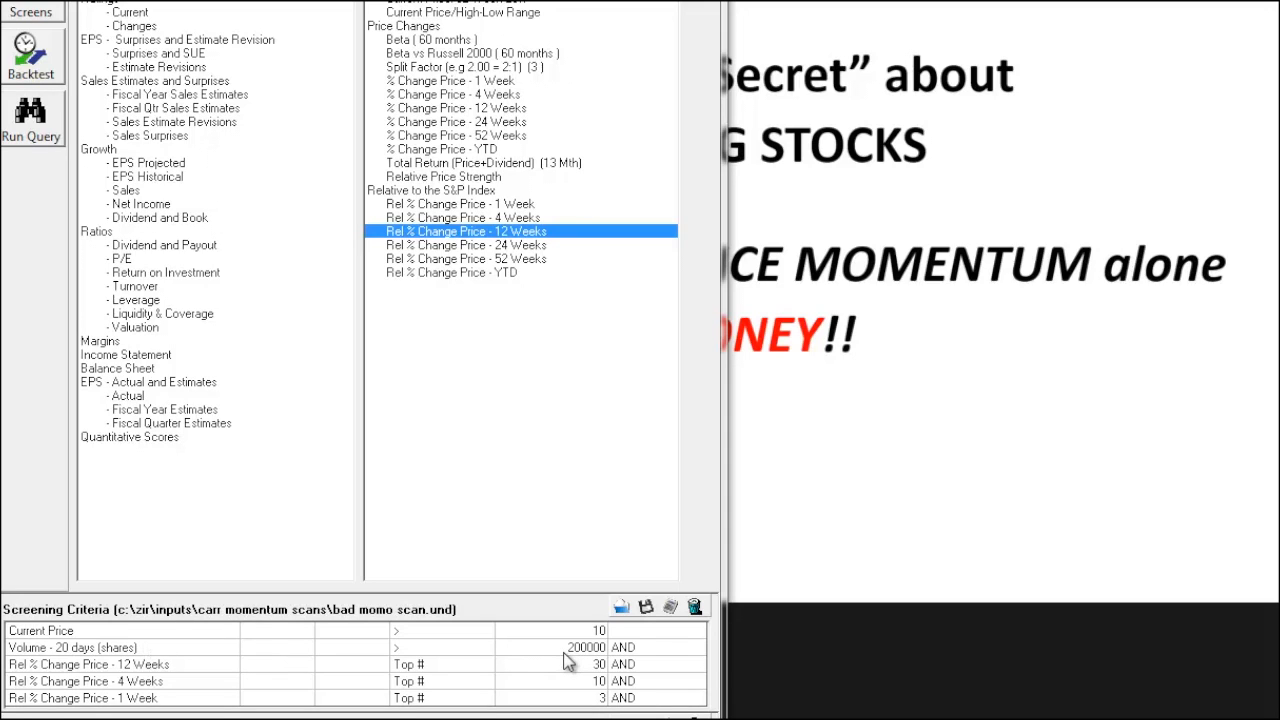
mouse_move(244, 678)
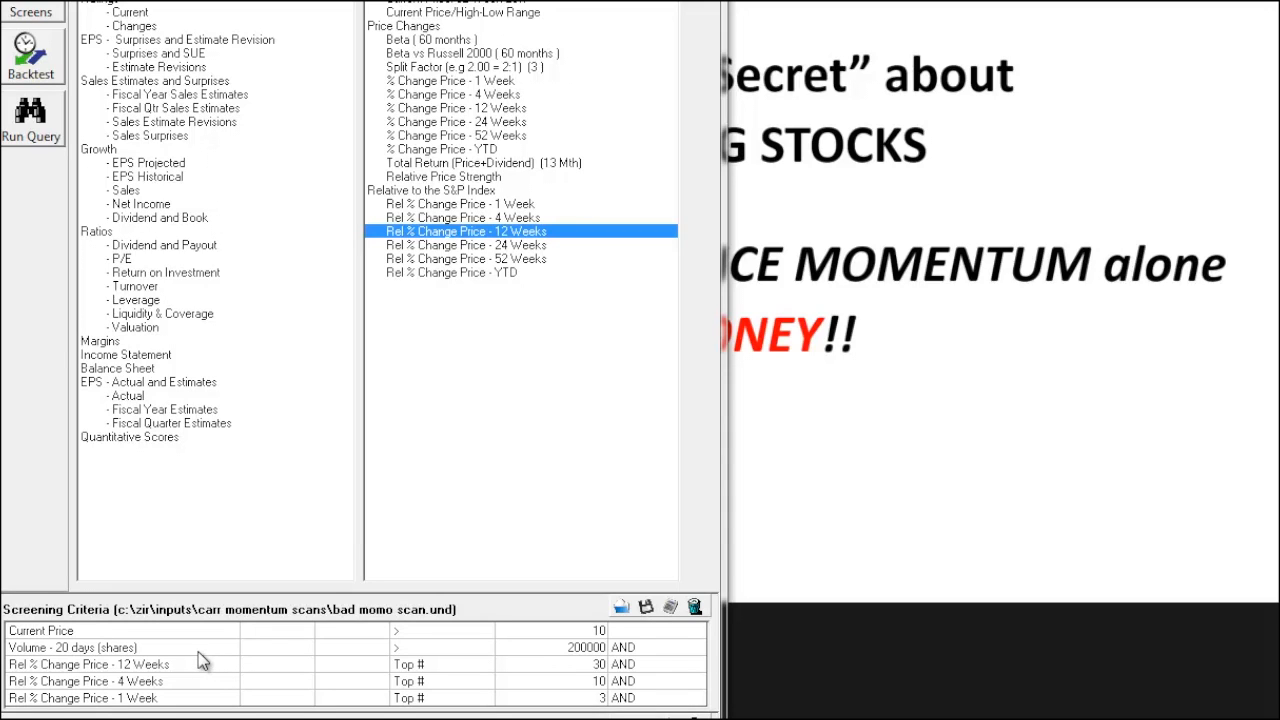
mouse_move(192, 676)
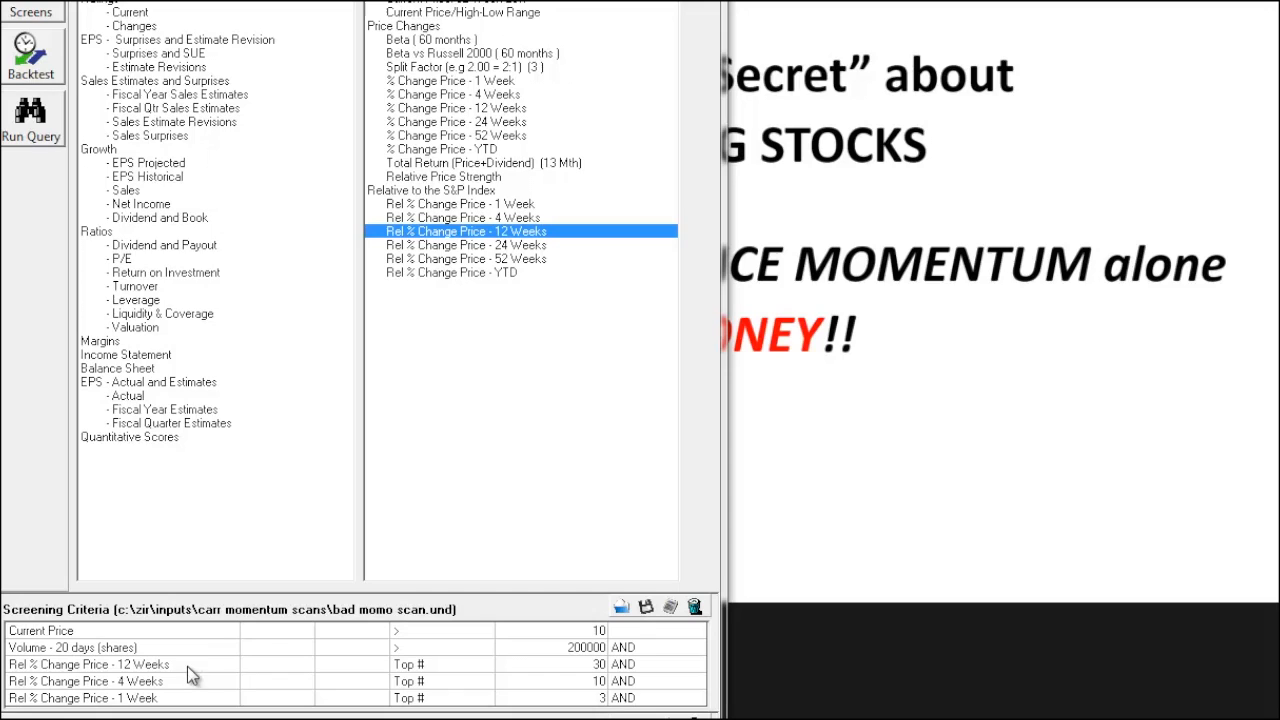
mouse_move(578, 668)
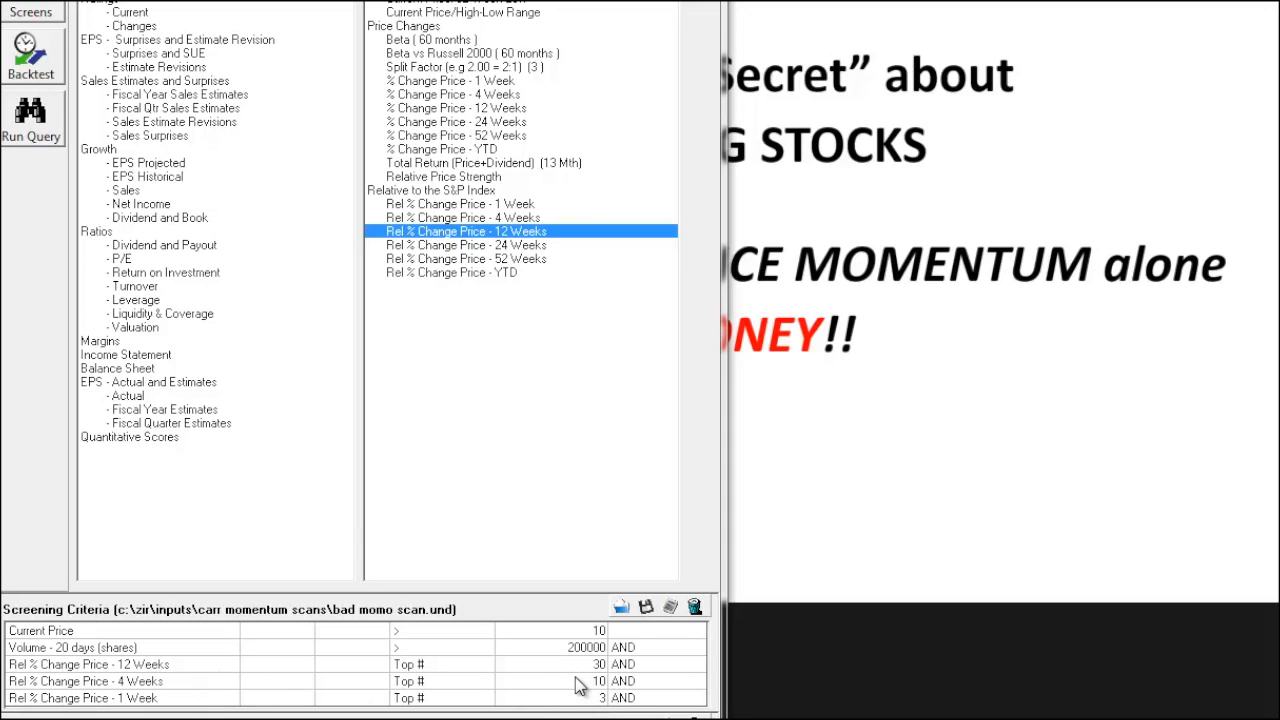
mouse_move(334, 692)
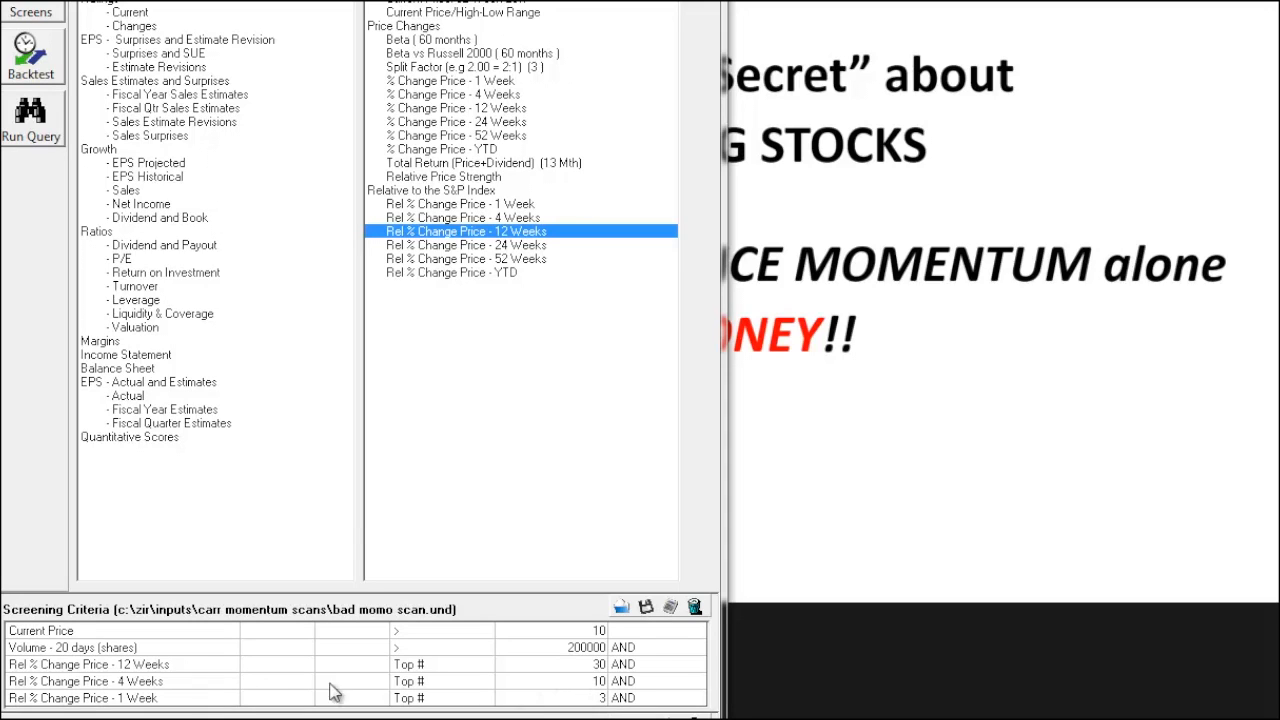
mouse_move(200, 704)
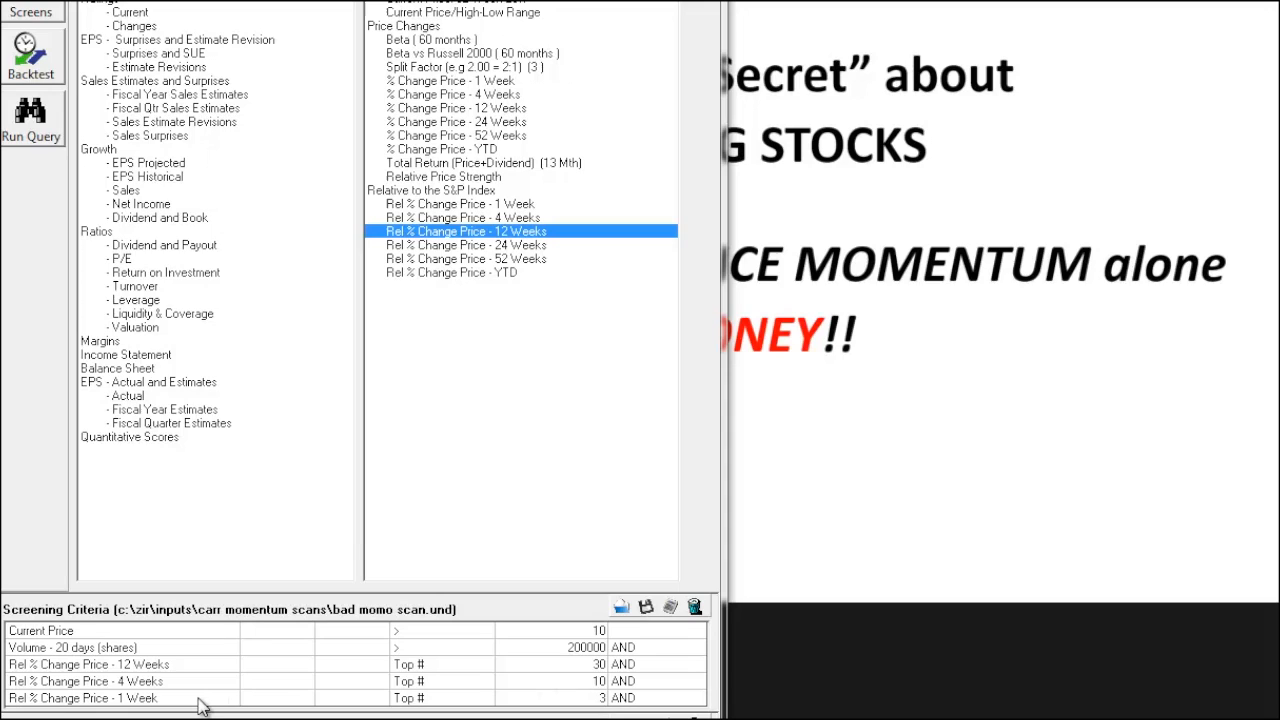
mouse_move(592, 708)
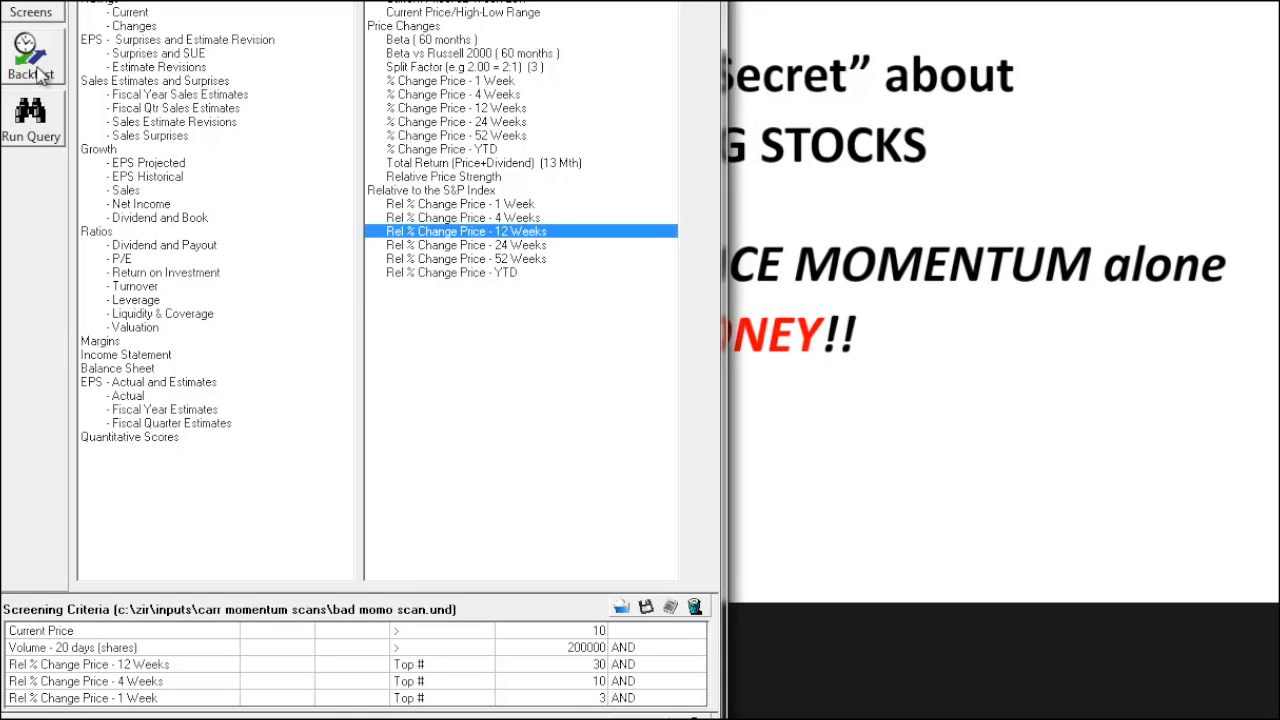
- Run a 1-week holding backtest versus the S&P 500 from 11/19/2010 to 11/20/2015
left_click(30, 60)
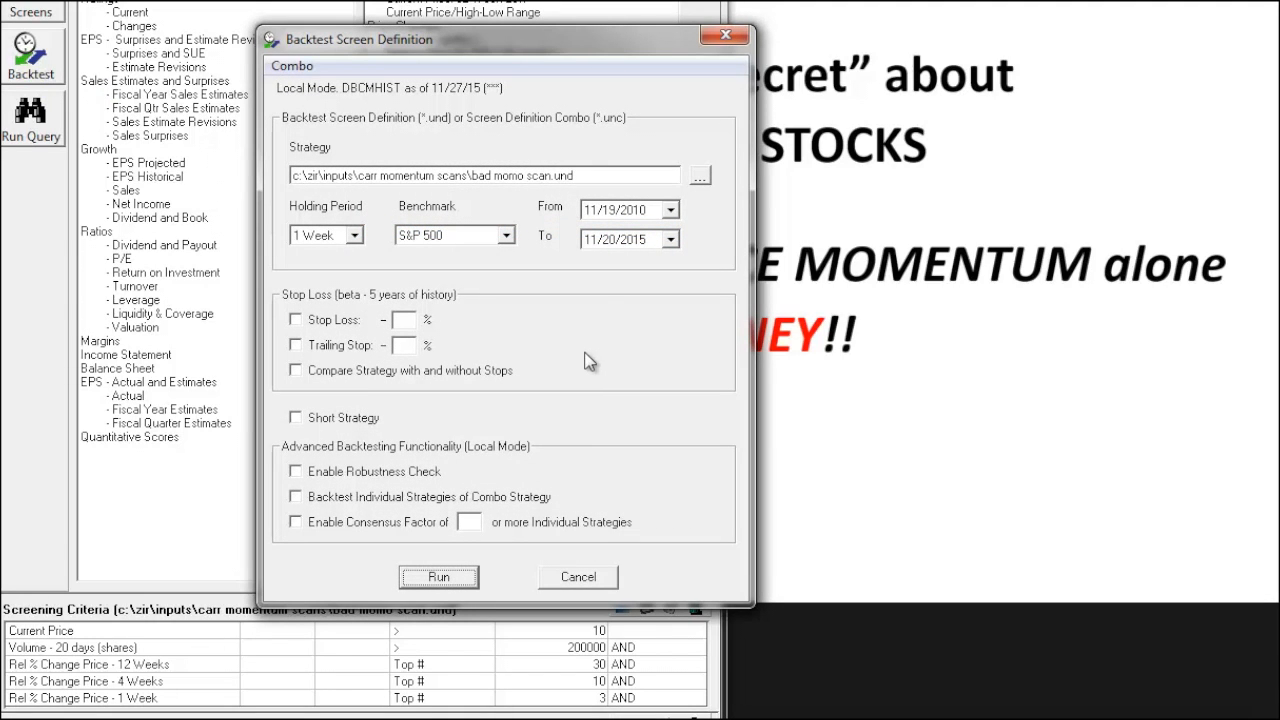
mouse_move(610, 252)
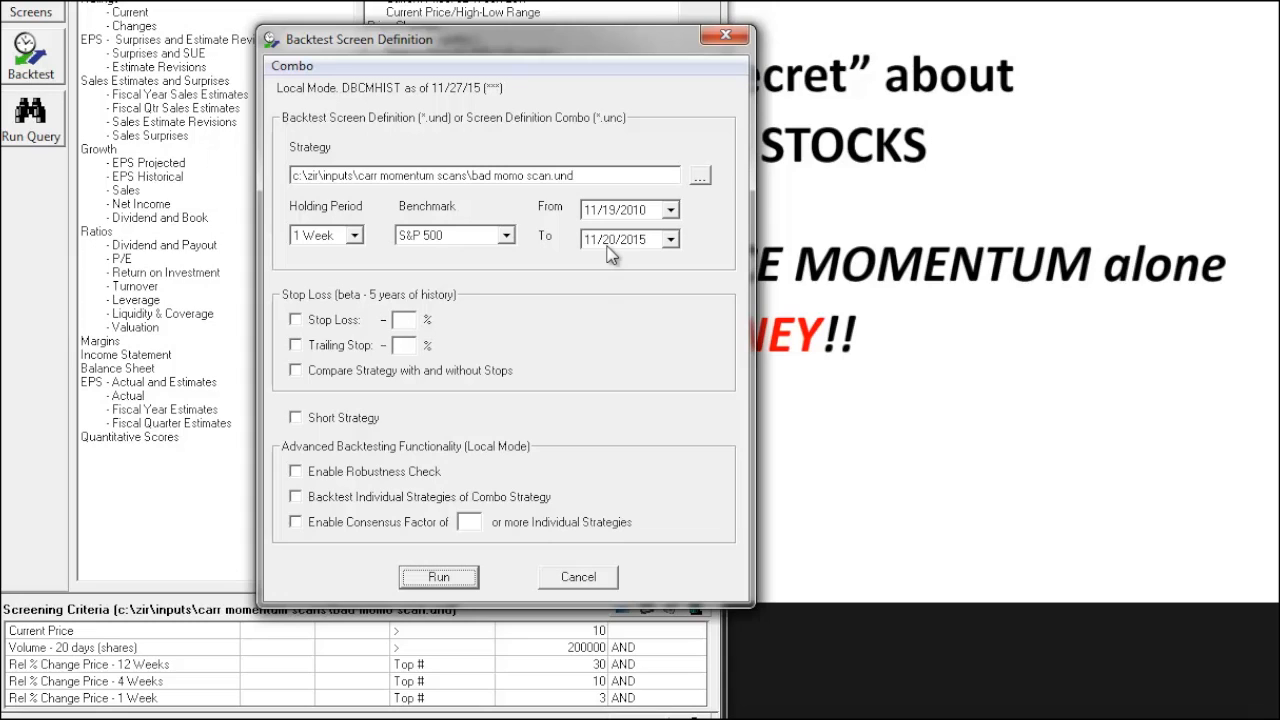
mouse_move(640, 252)
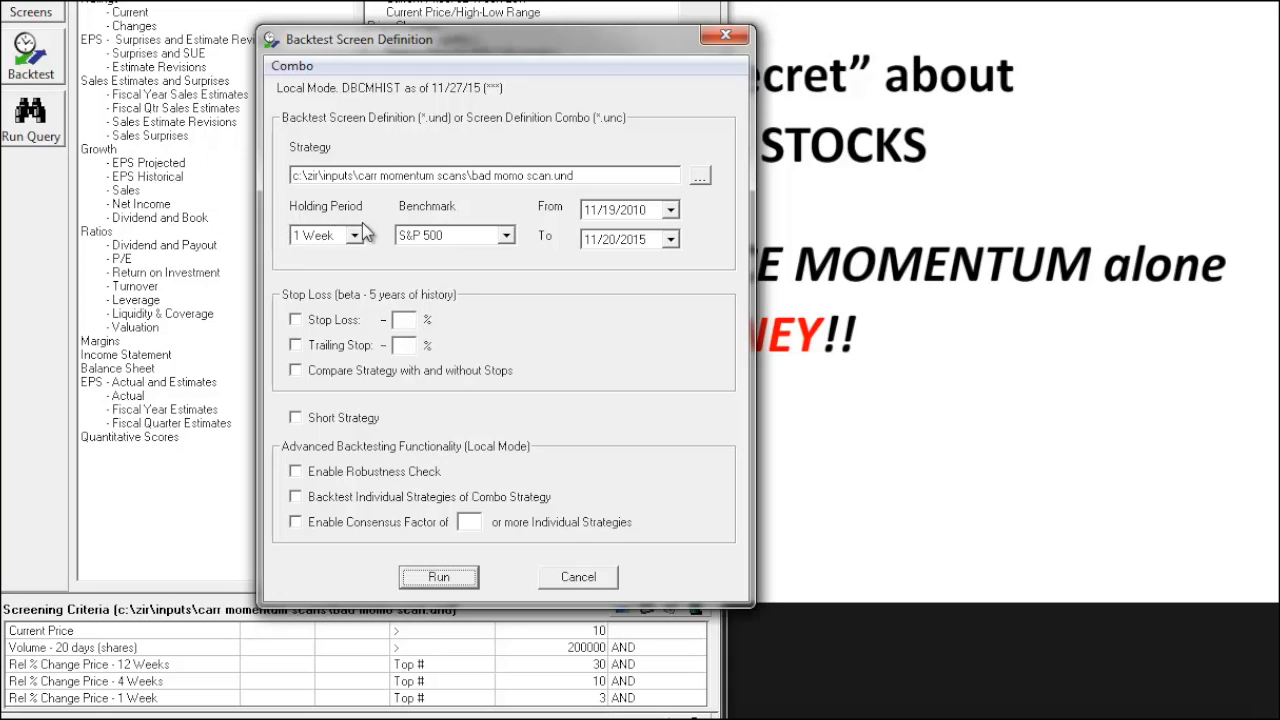
mouse_move(384, 260)
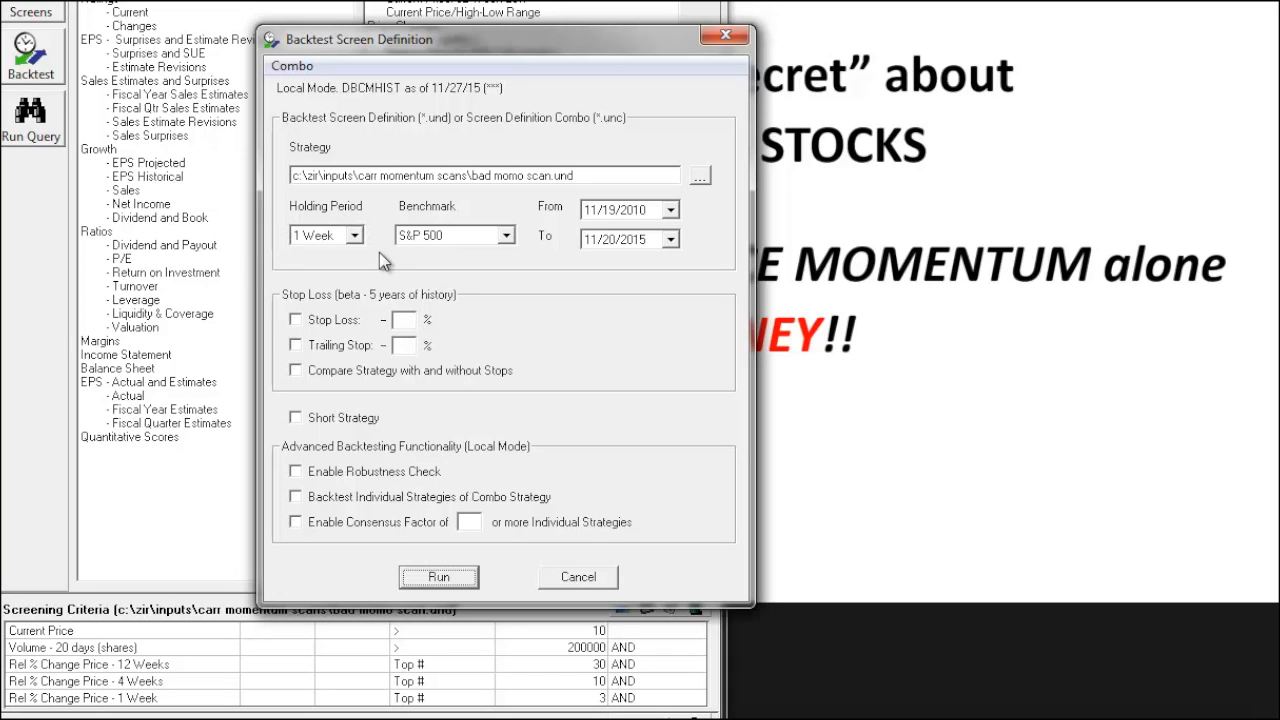
mouse_move(252, 256)
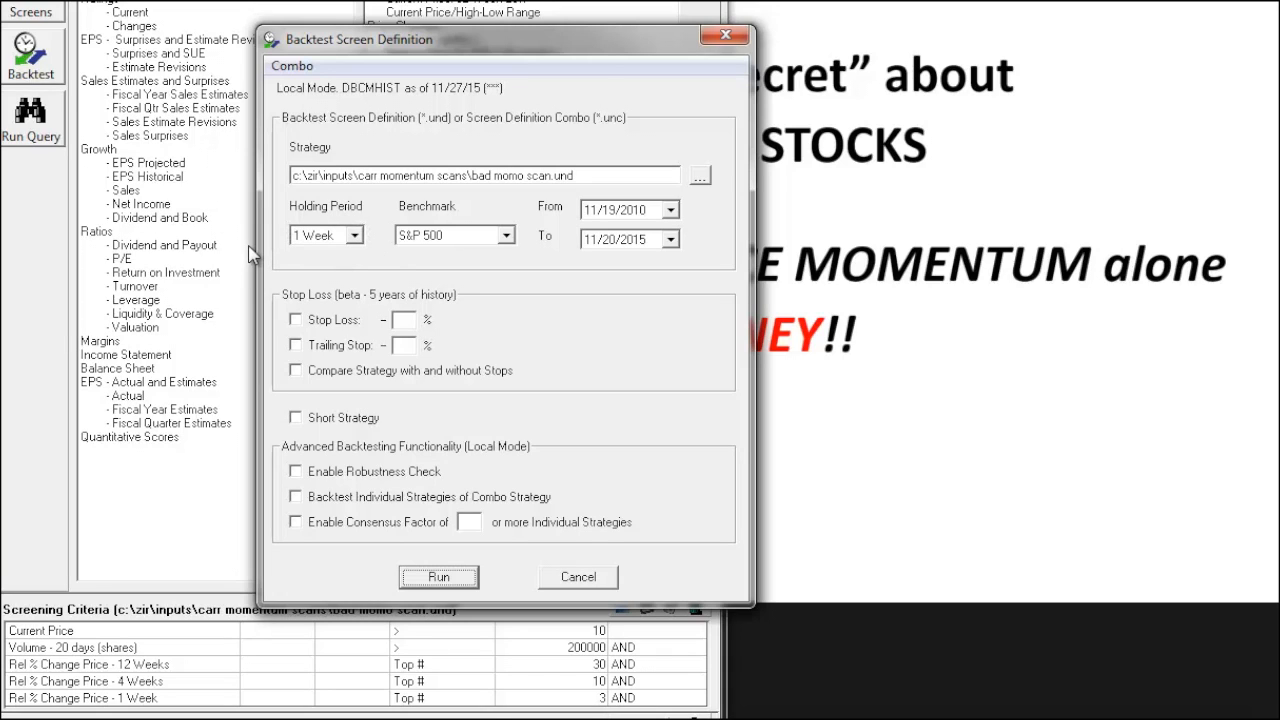
mouse_move(312, 296)
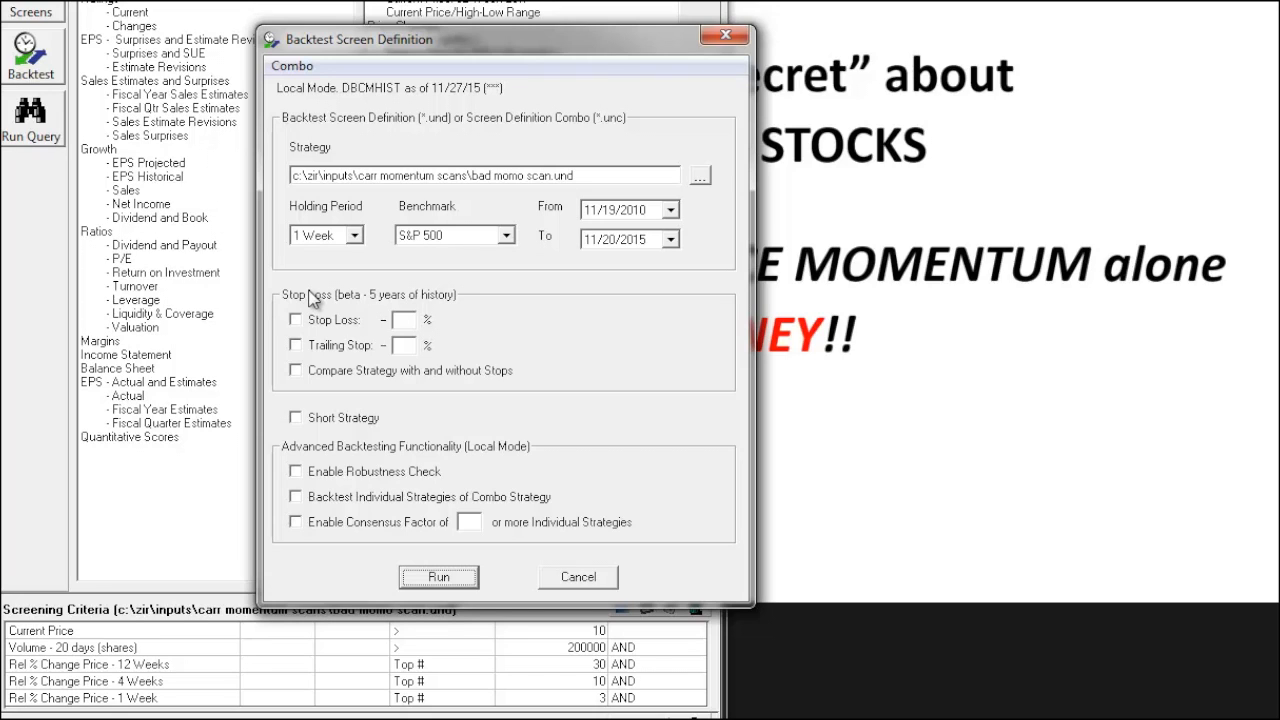
mouse_move(414, 556)
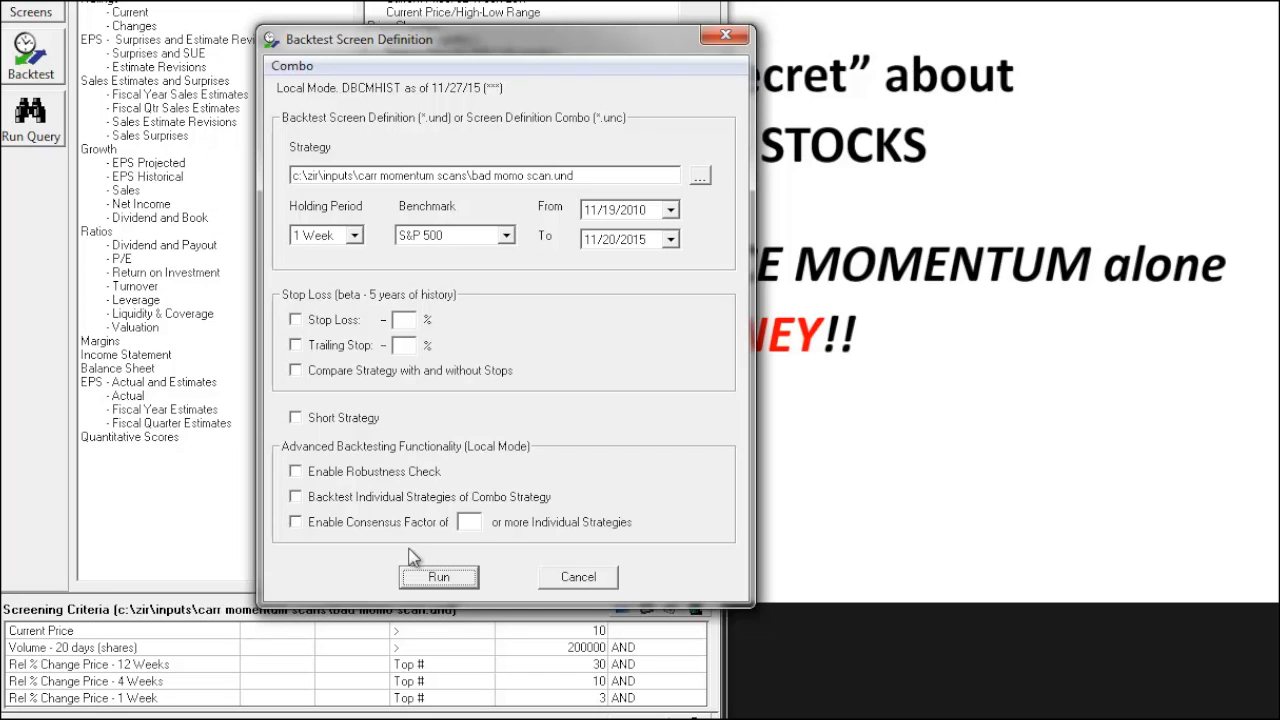
left_click(438, 576)
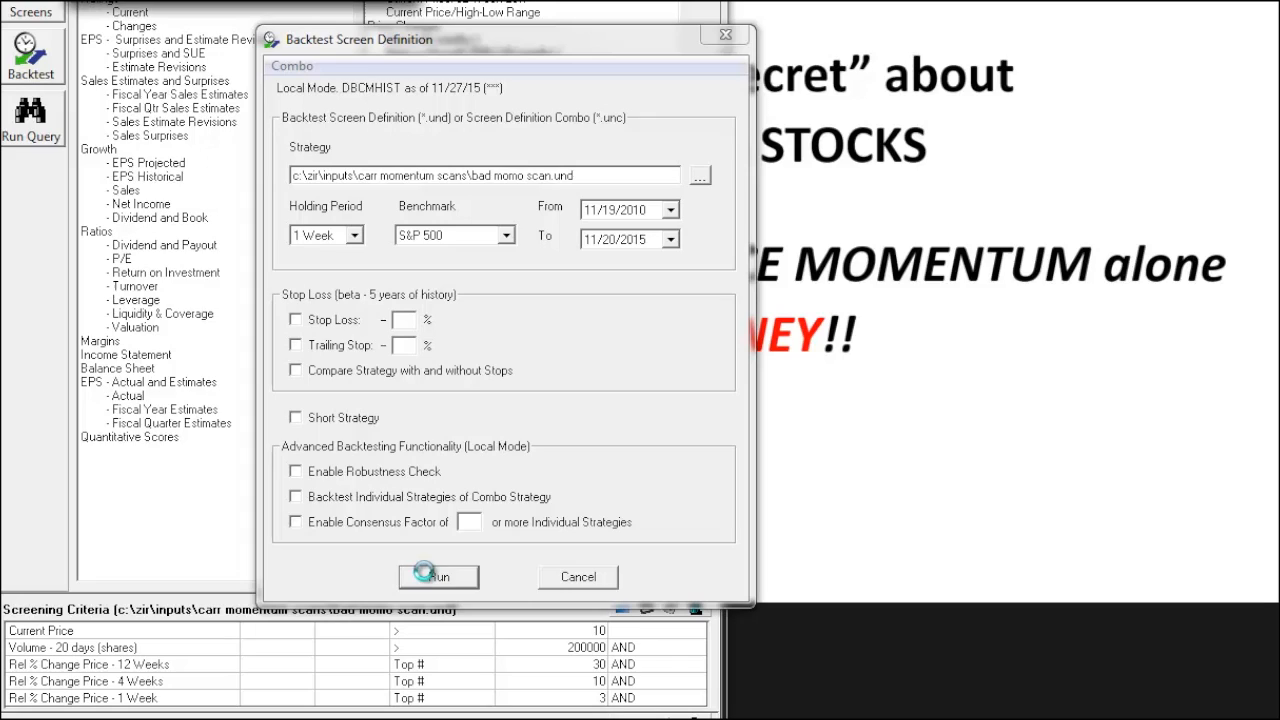
left_click(436, 576)
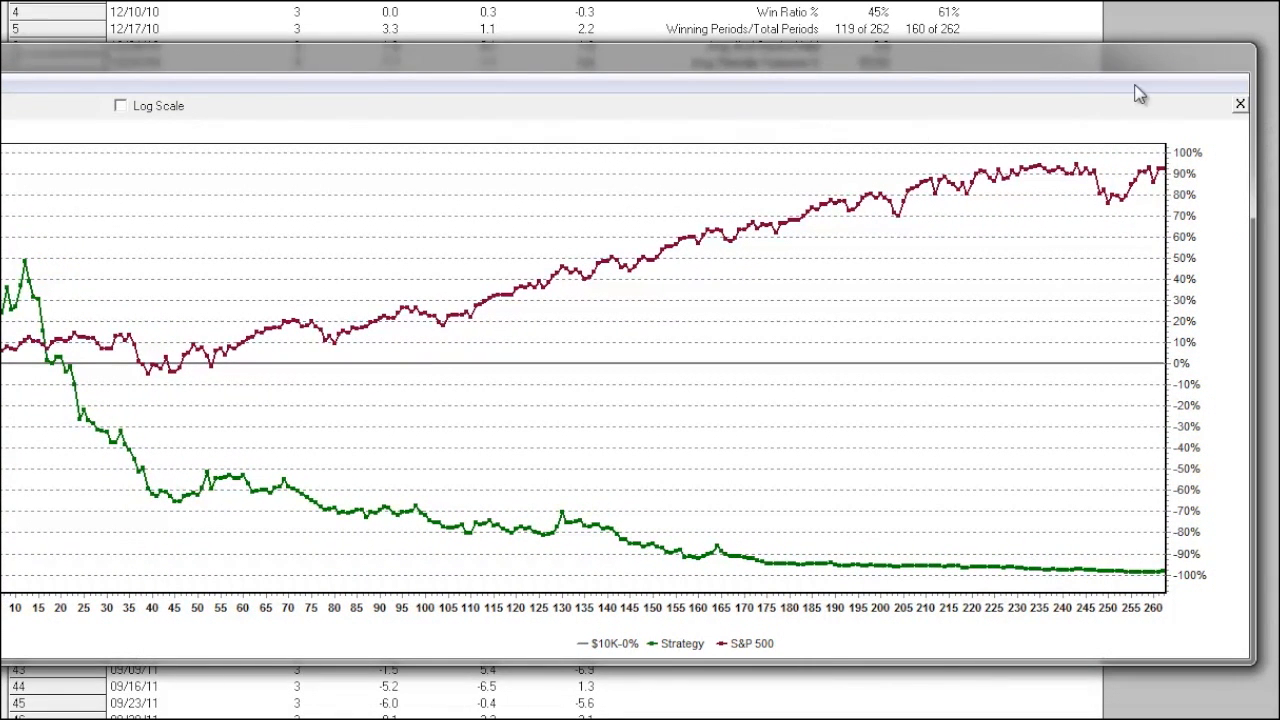
mouse_move(1060, 184)
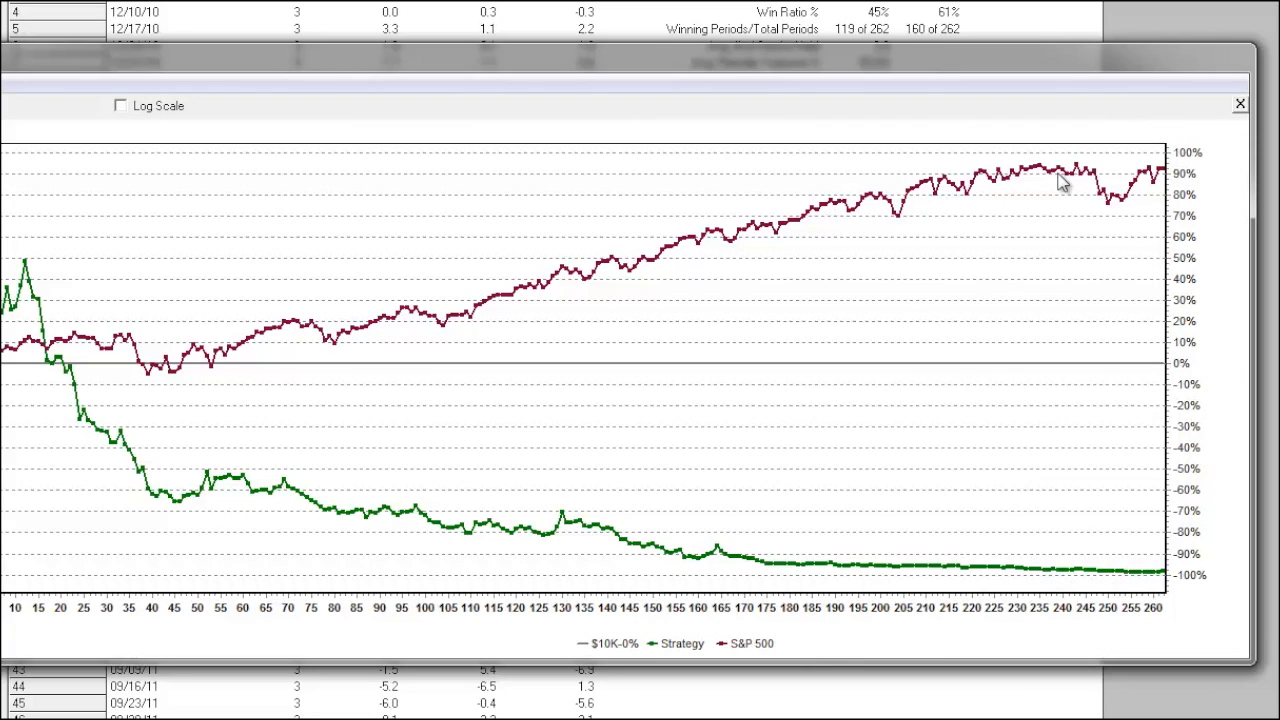
mouse_move(1150, 584)
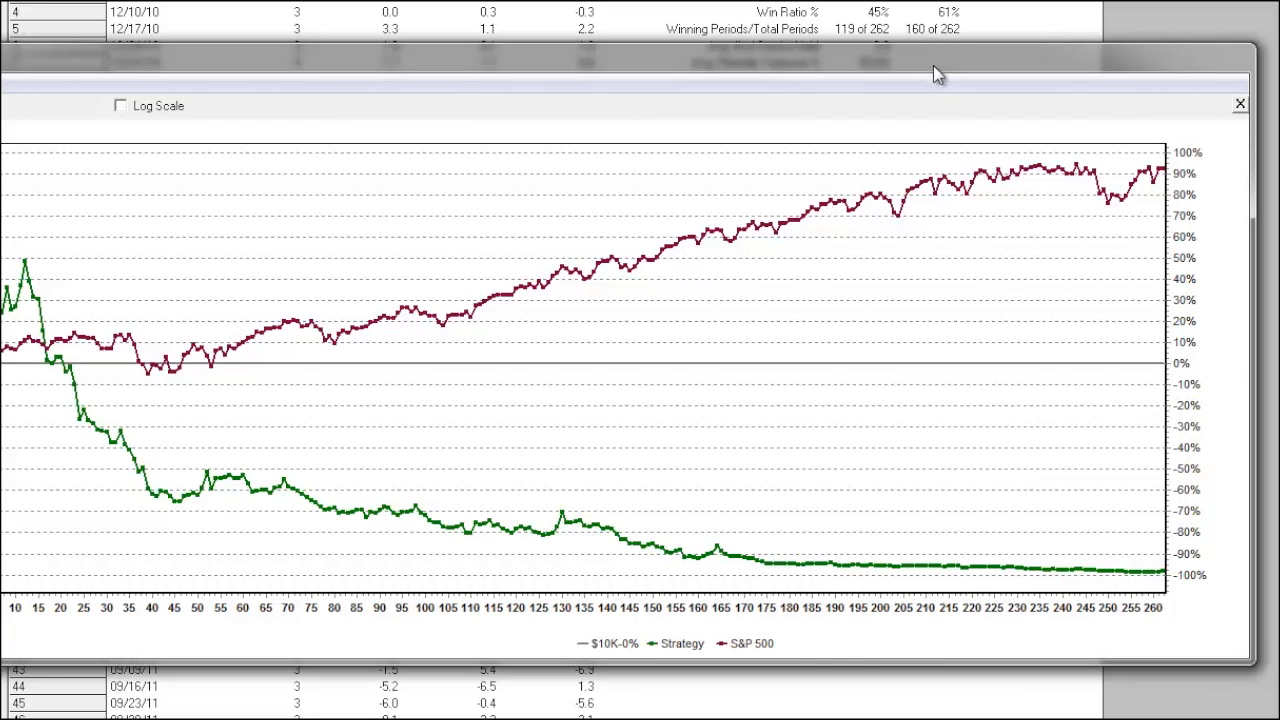
mouse_move(904, 62)
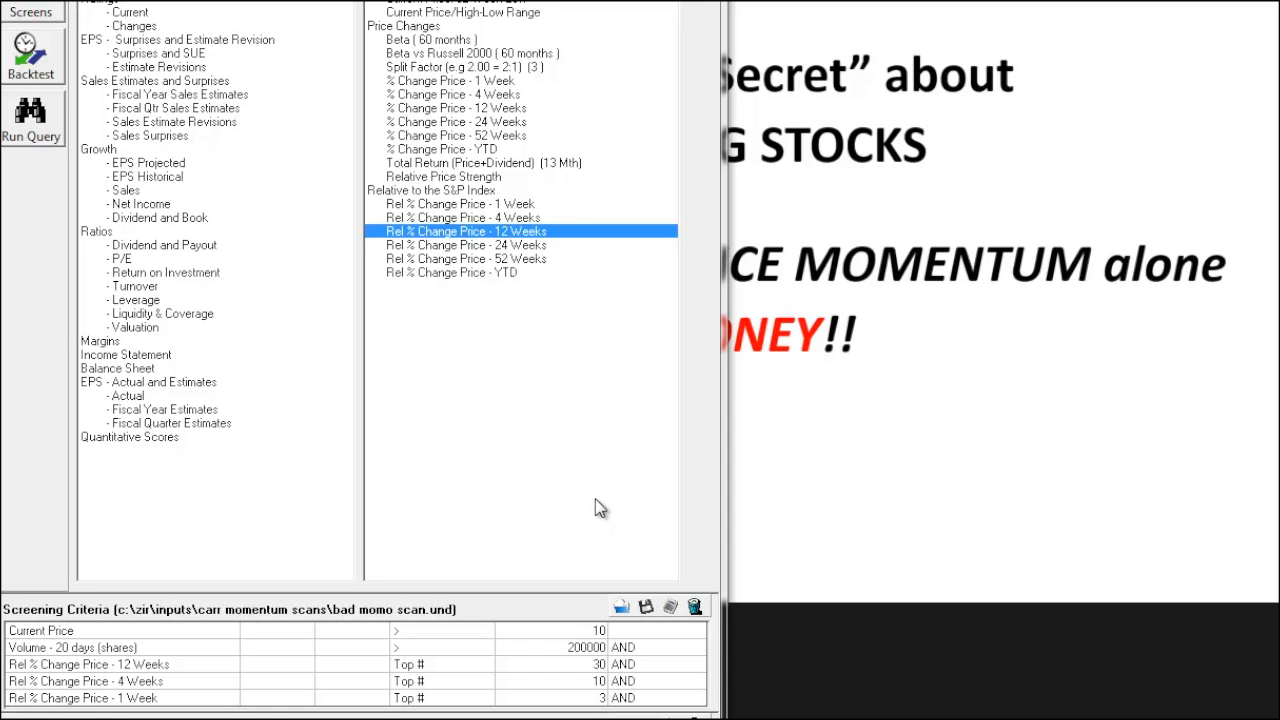
- Begin a Price/Sales criterion from the Ratios > Valuation category
left_click(136, 328)
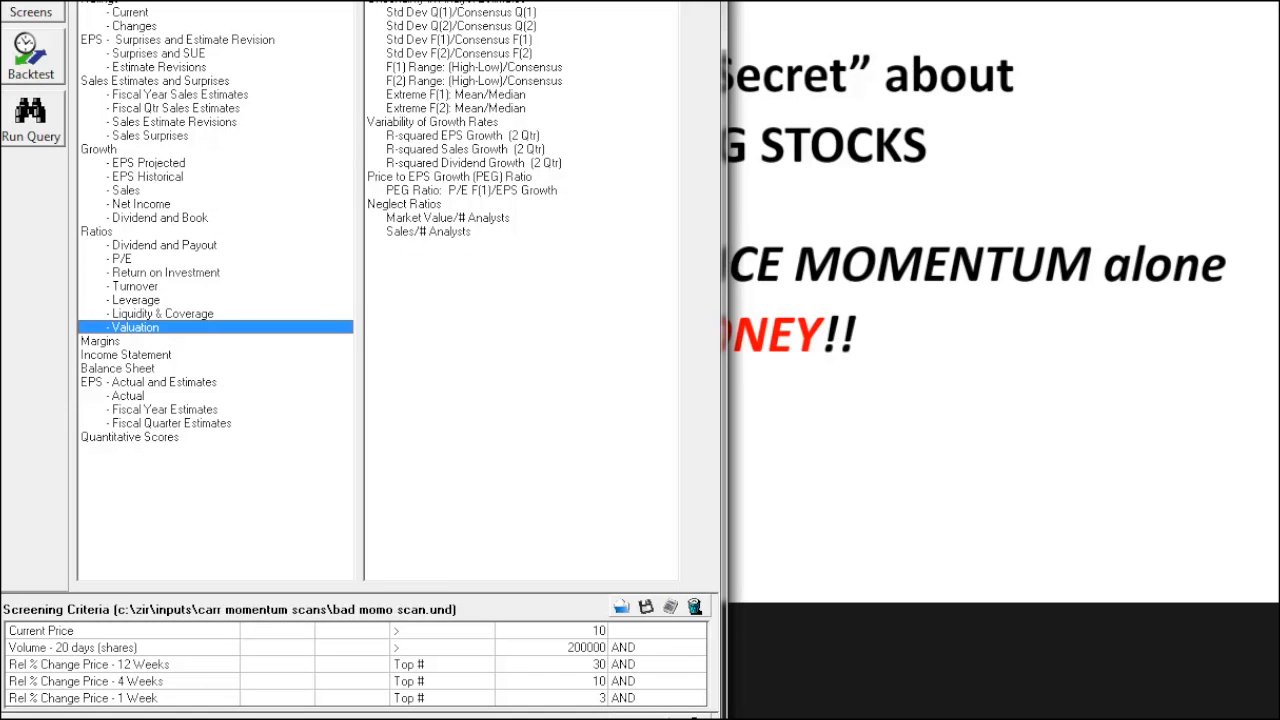
double_click(134, 328)
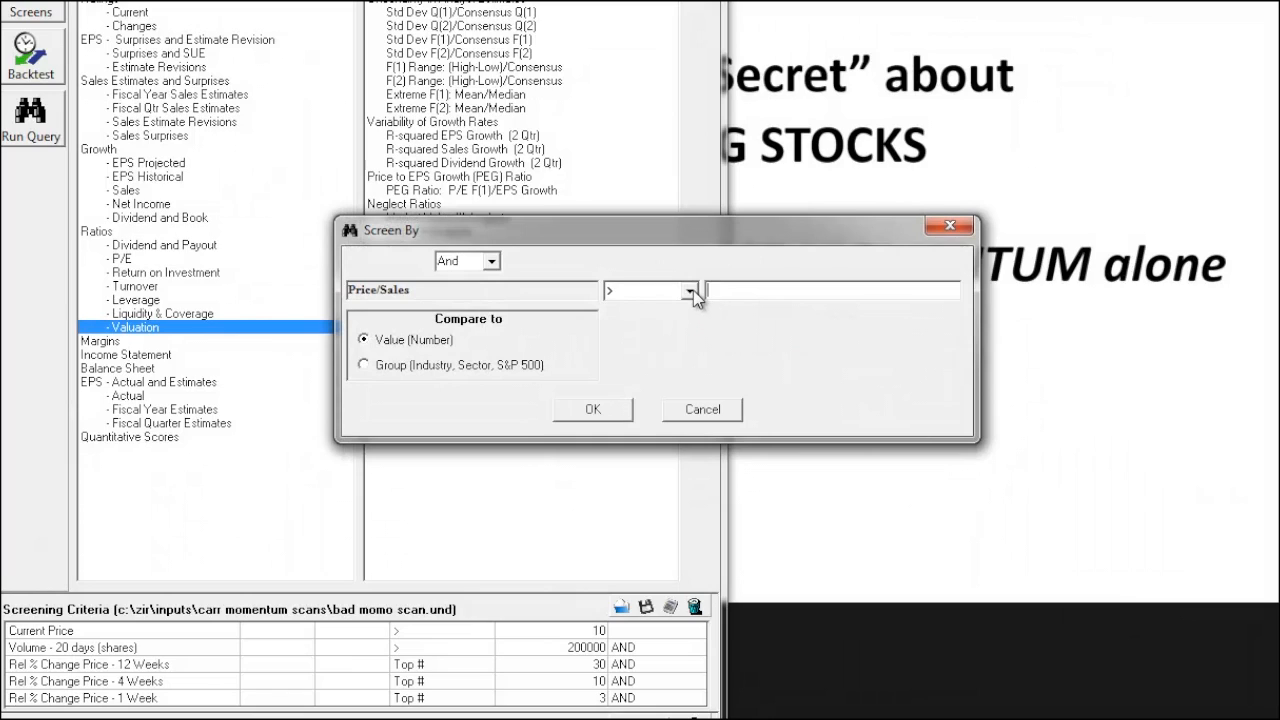
- Set the Price/Sales criterion to less than 1 and add it to the screen
left_click(688, 292)
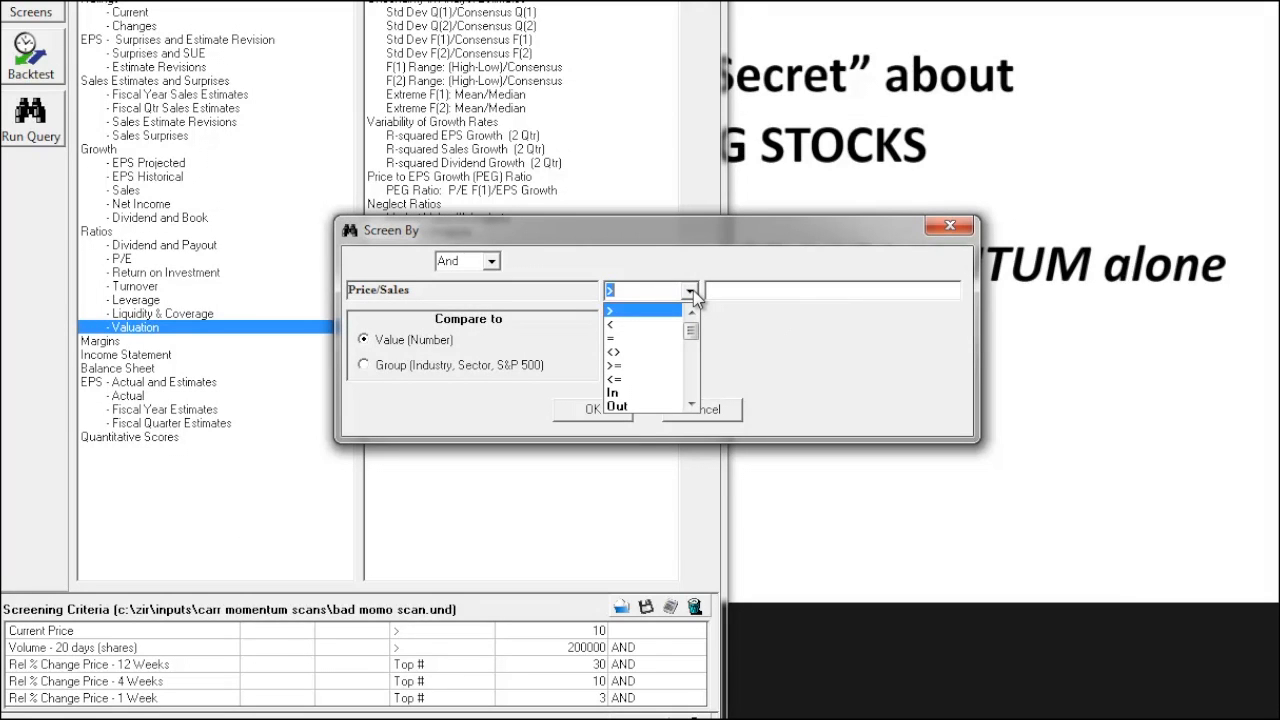
left_click(612, 324)
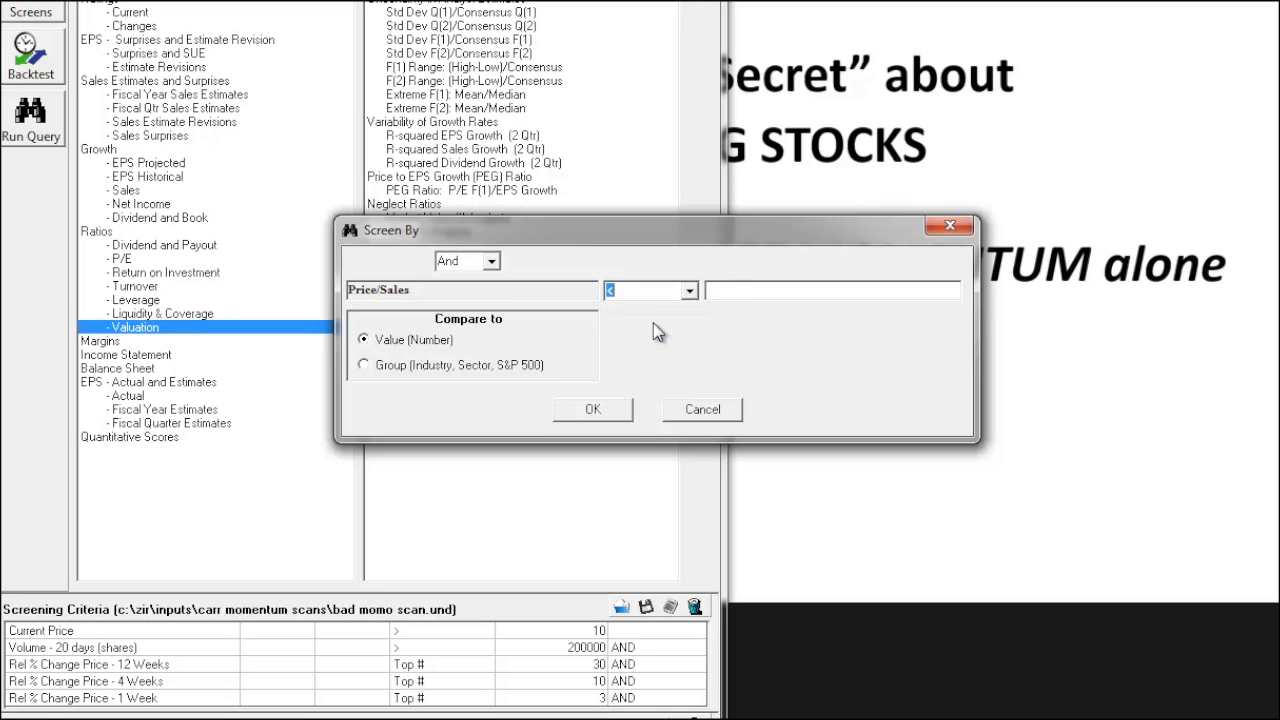
type("1")
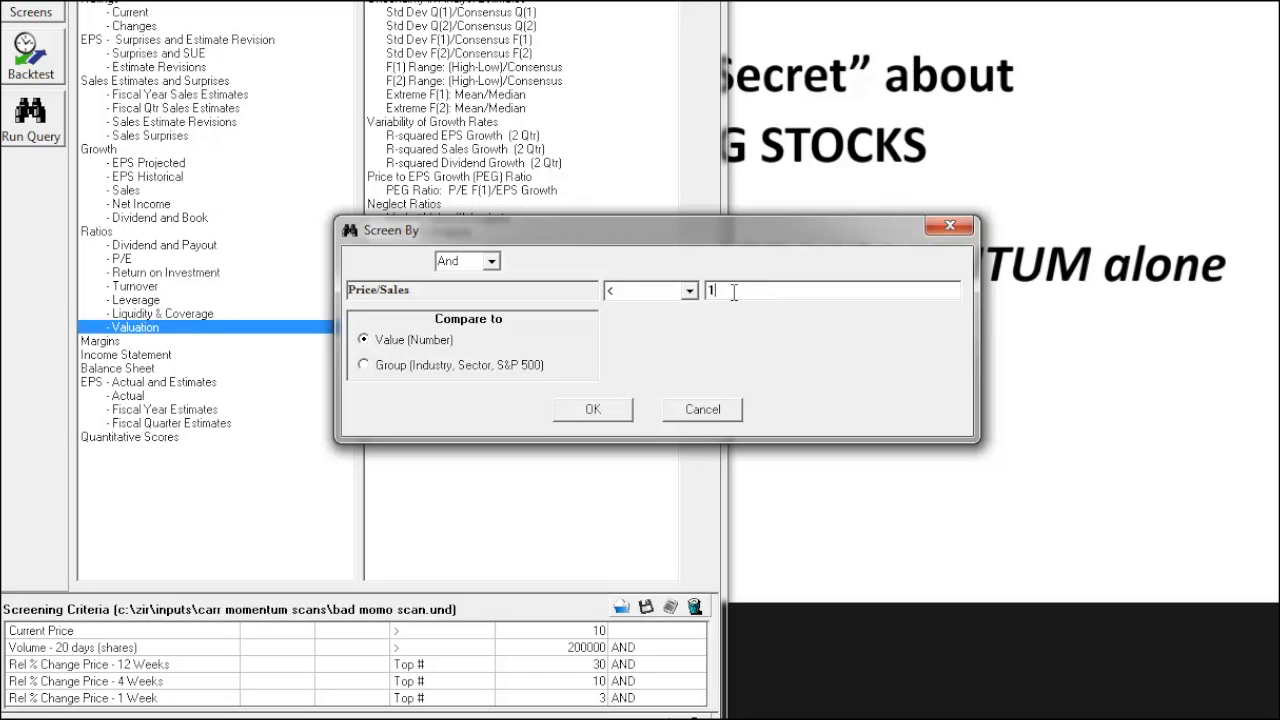
left_click(592, 408)
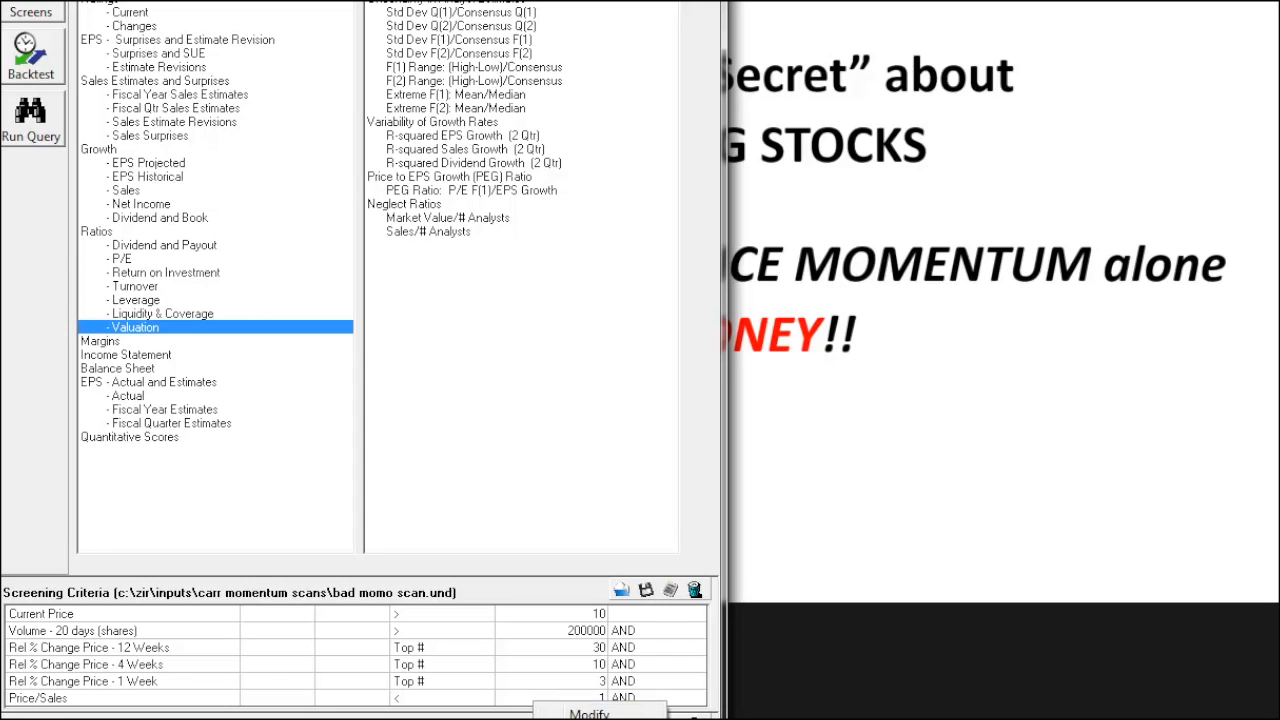
mouse_move(440, 636)
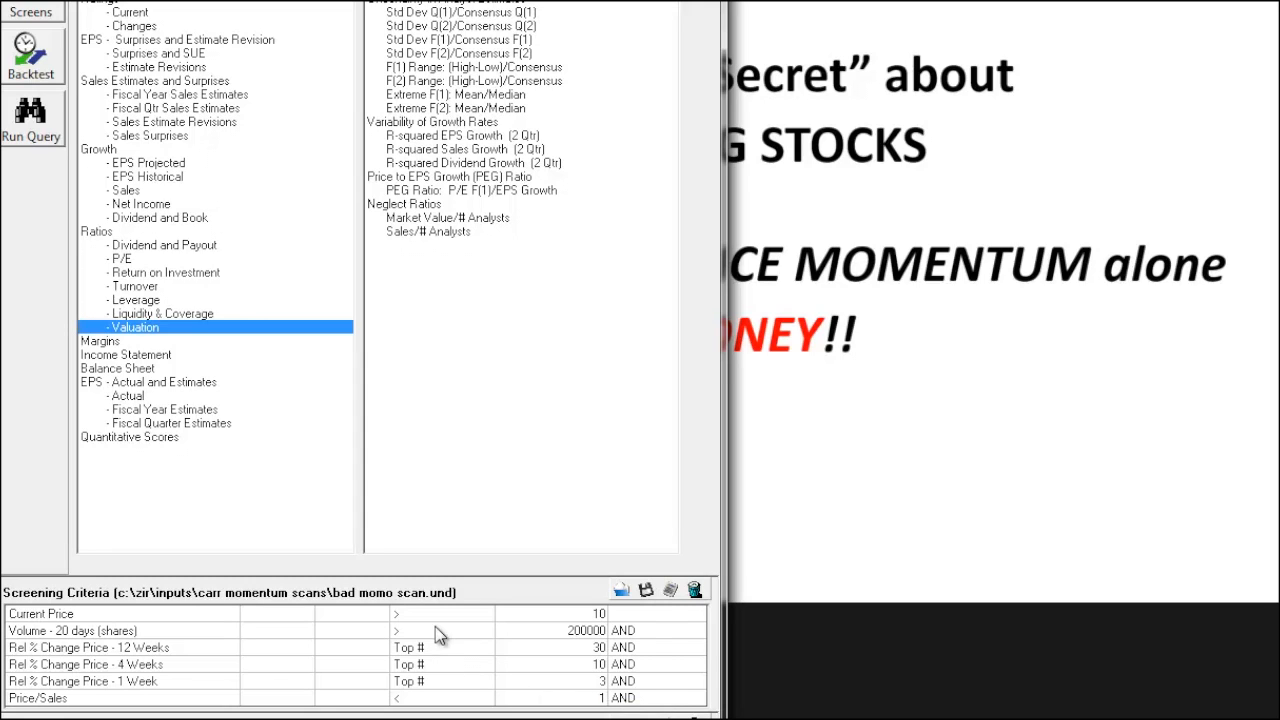
- Save the screen over the existing 'bad momo scan' file, confirming the replace
right_click(440, 648)
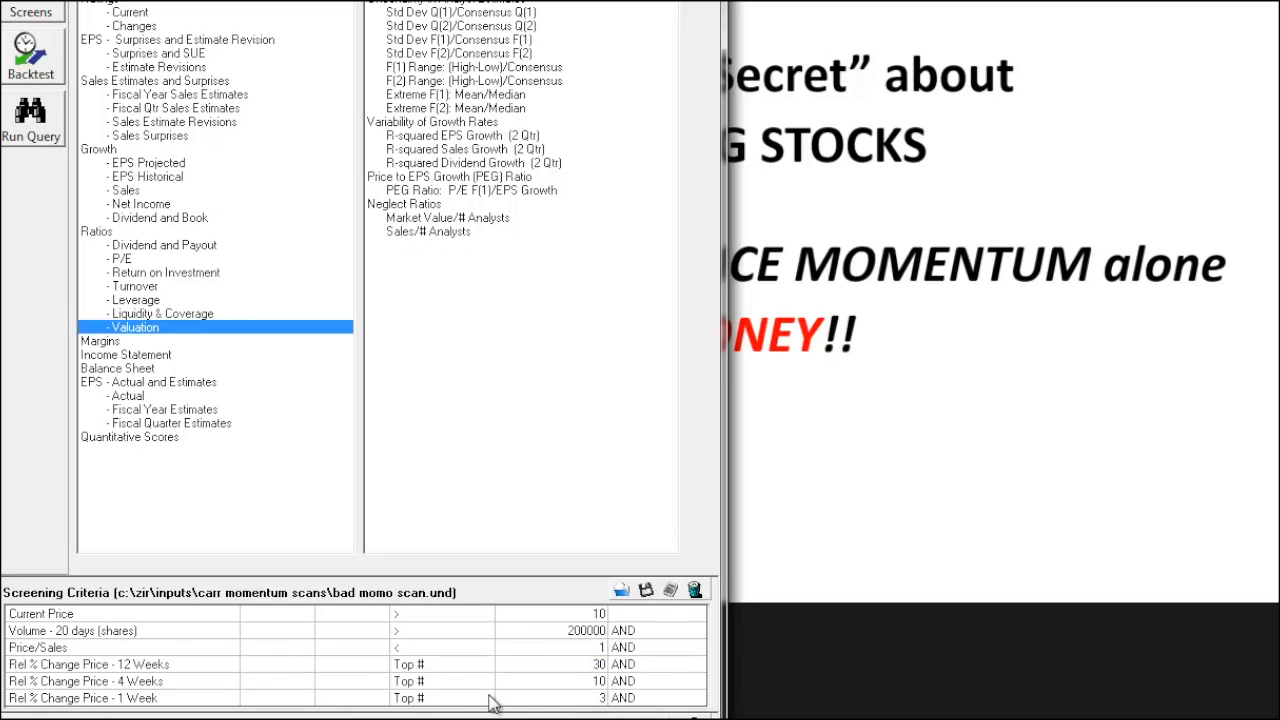
mouse_move(538, 618)
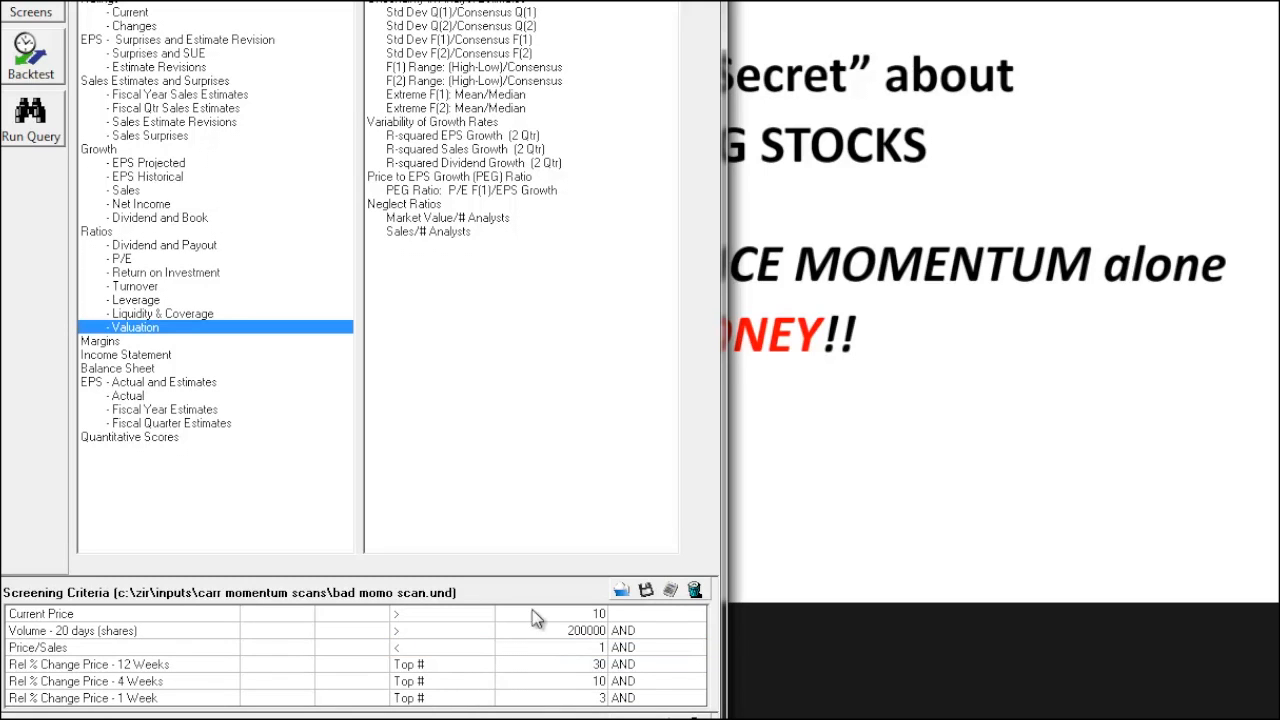
left_click(644, 588)
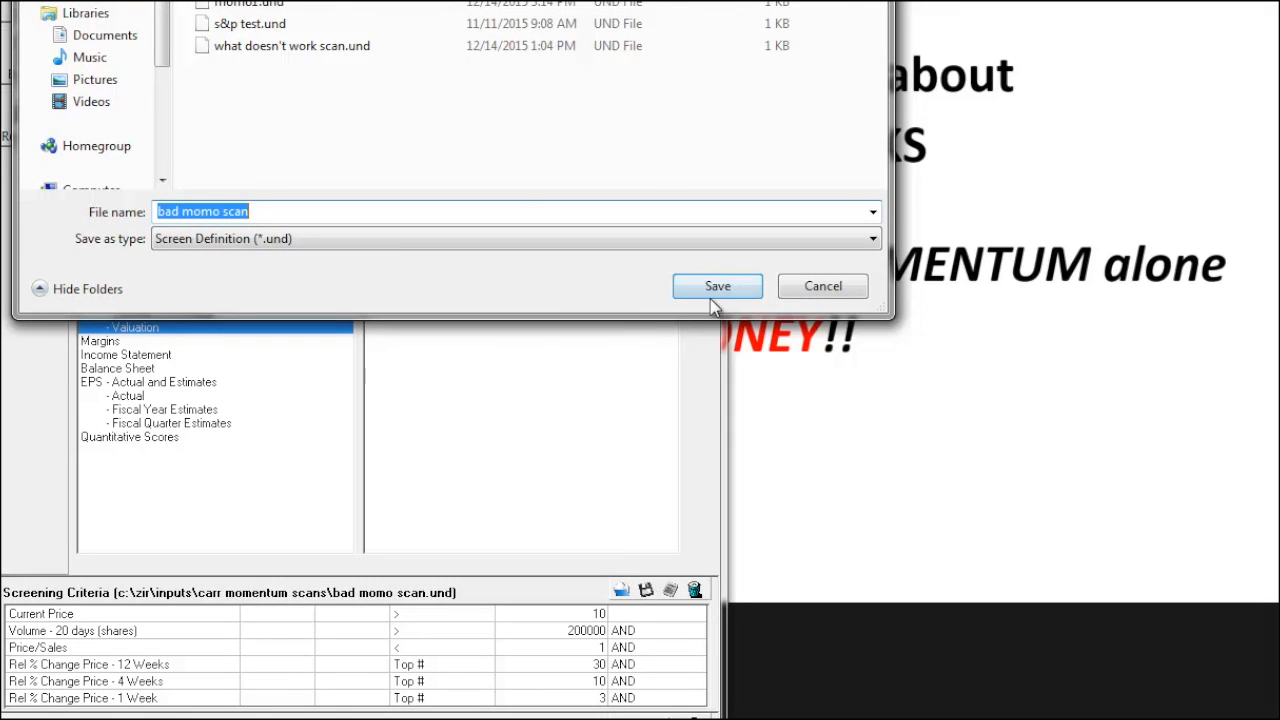
left_click(716, 286)
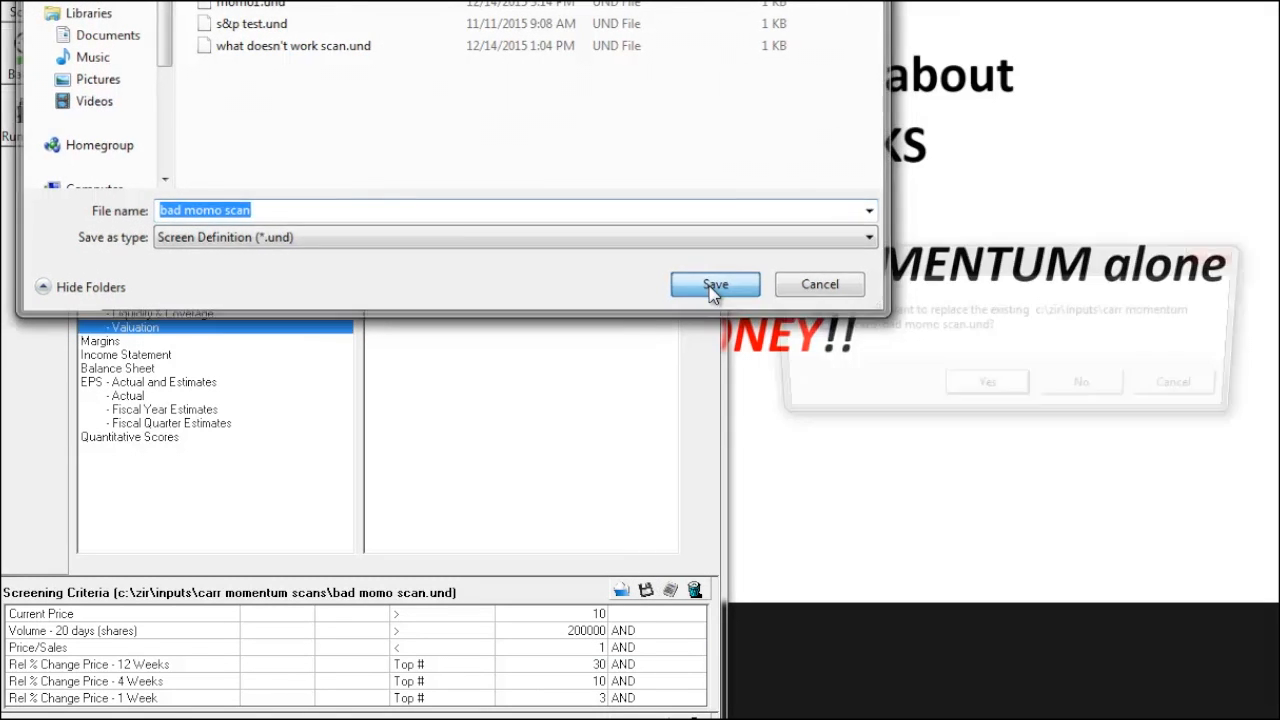
left_click(714, 284)
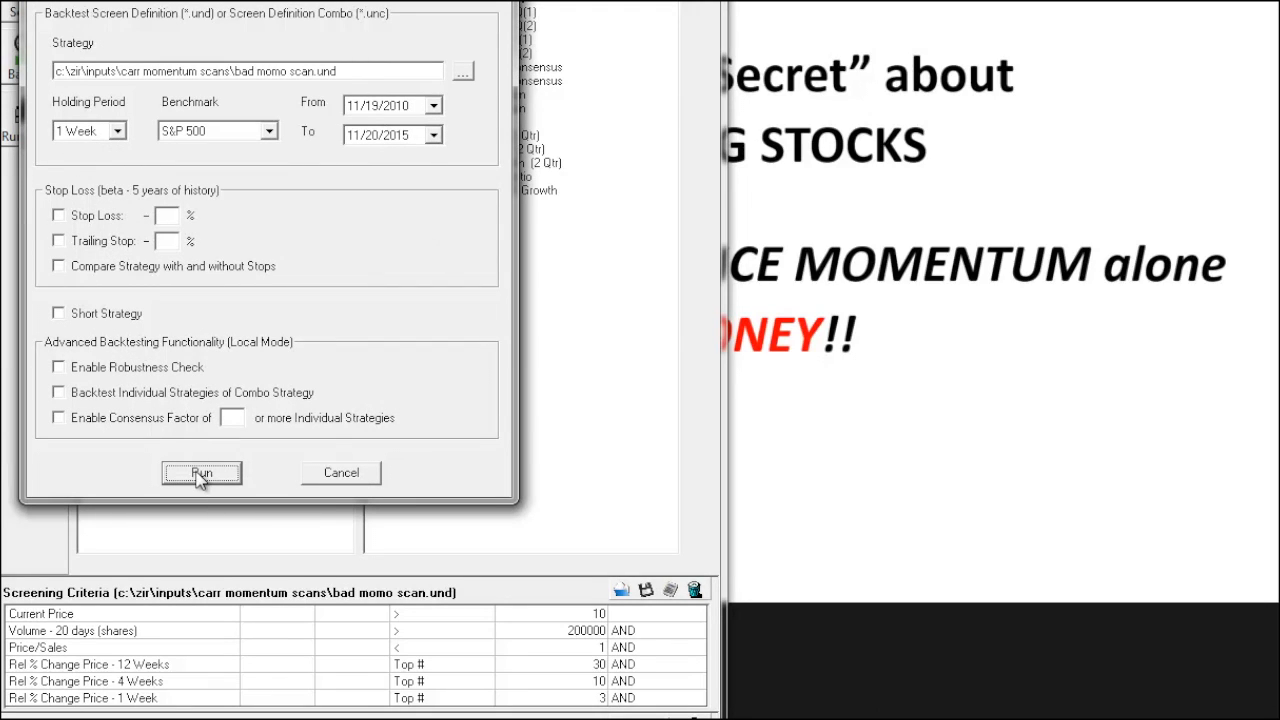
- Run the weekly 2010–2015 backtest of 'bad momo scan' against the S&P 500
left_click(200, 472)
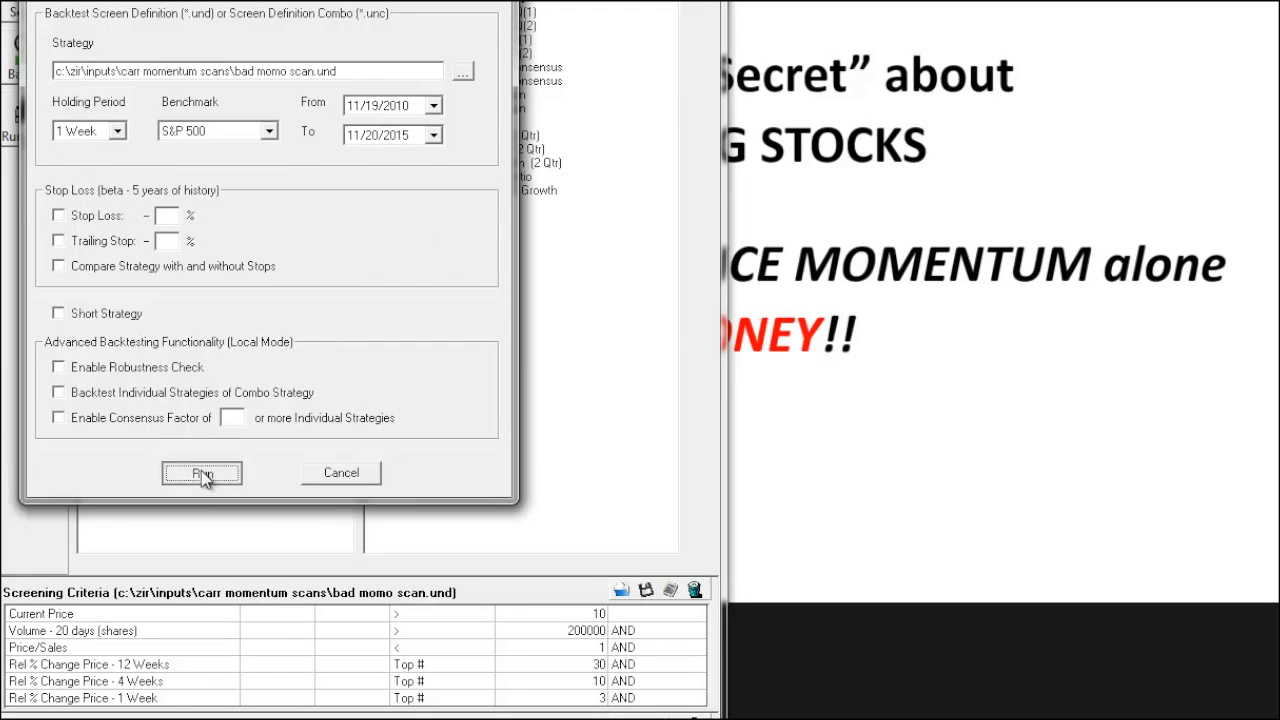
left_click(202, 472)
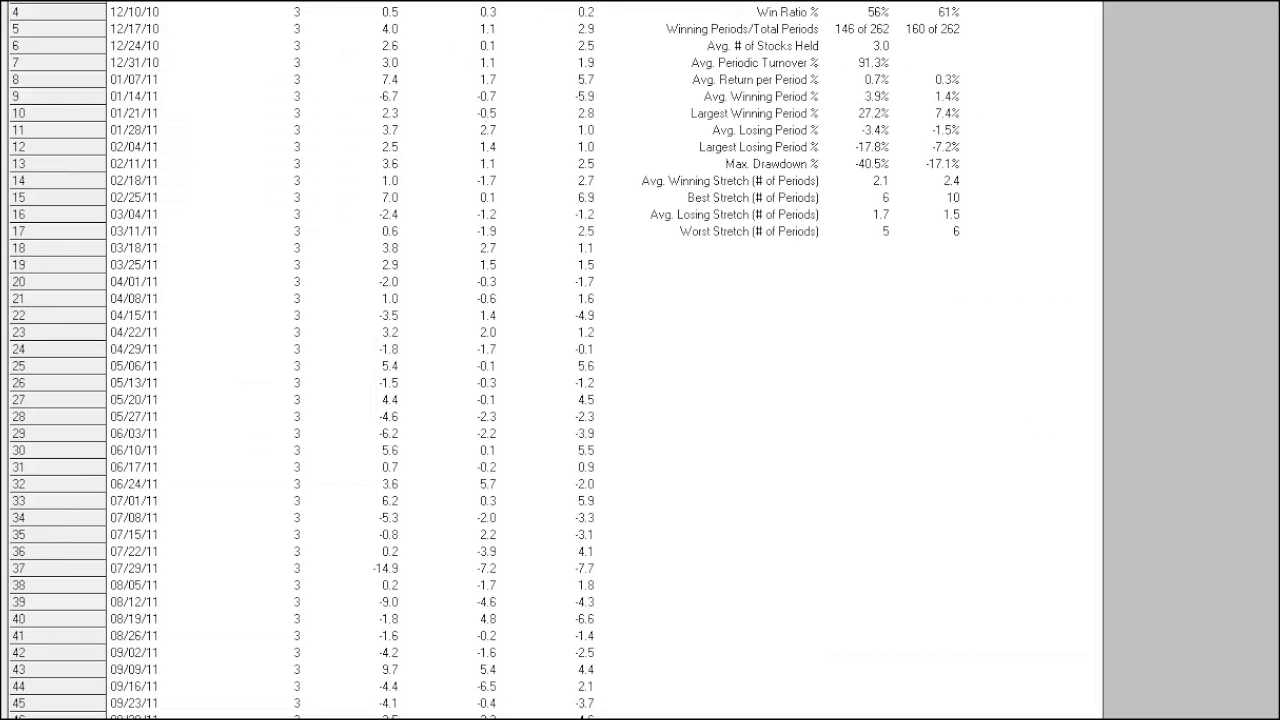
scroll("up", 3)
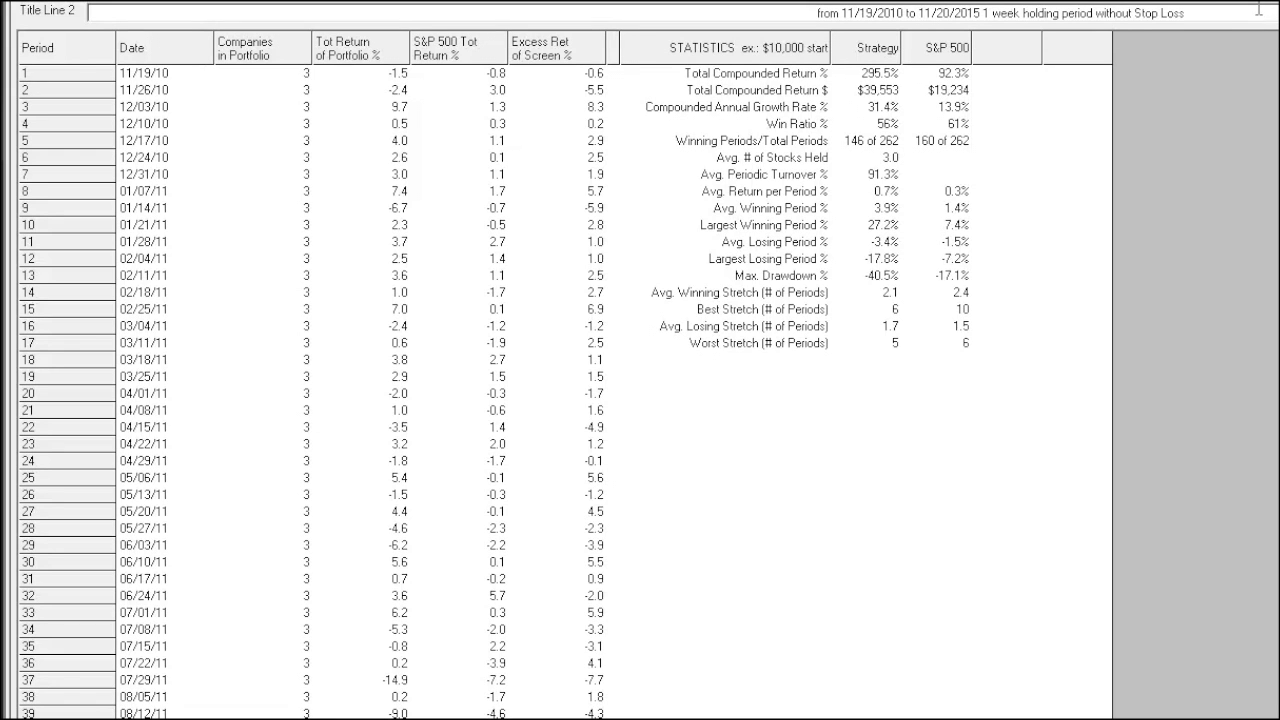
mouse_move(1004, 216)
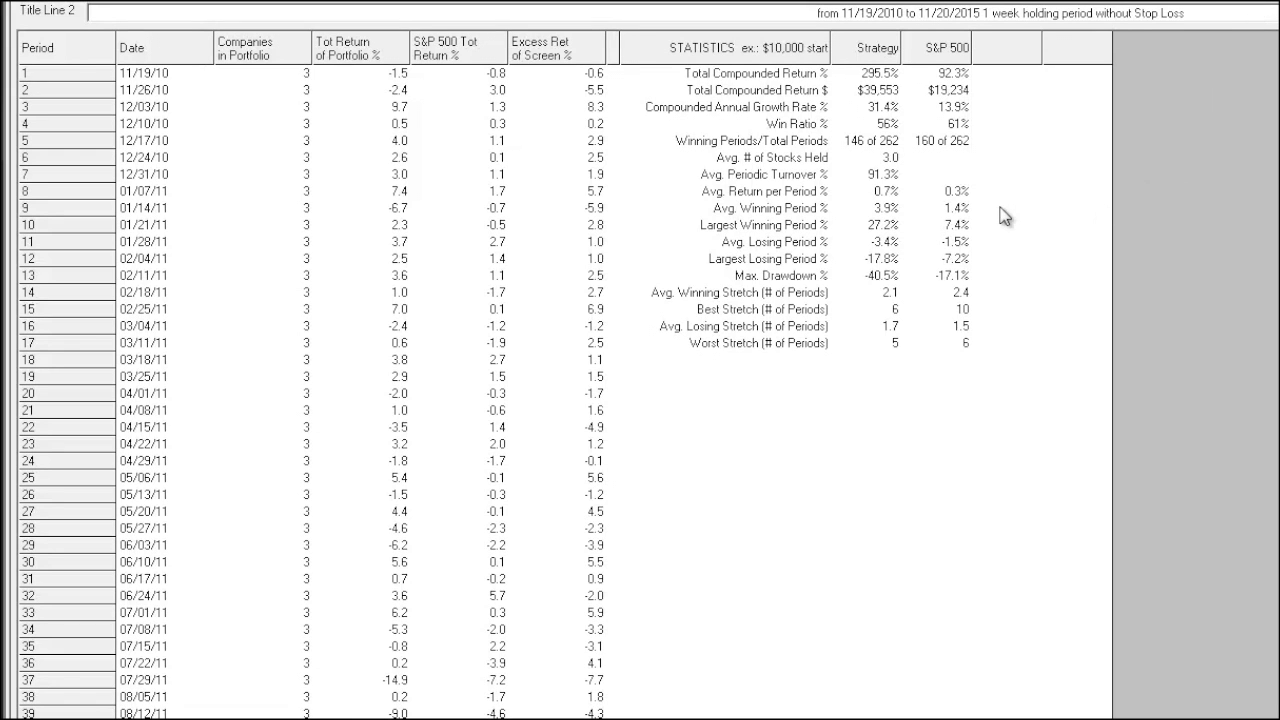
mouse_move(916, 84)
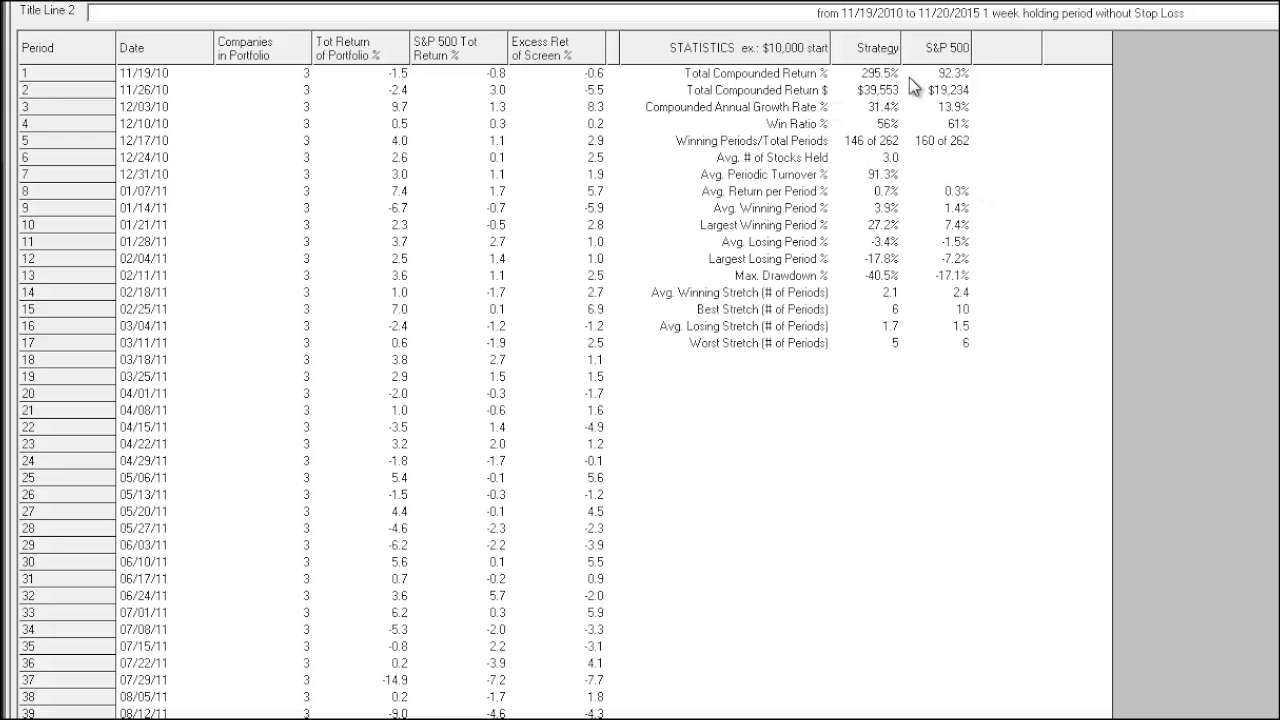
mouse_move(868, 90)
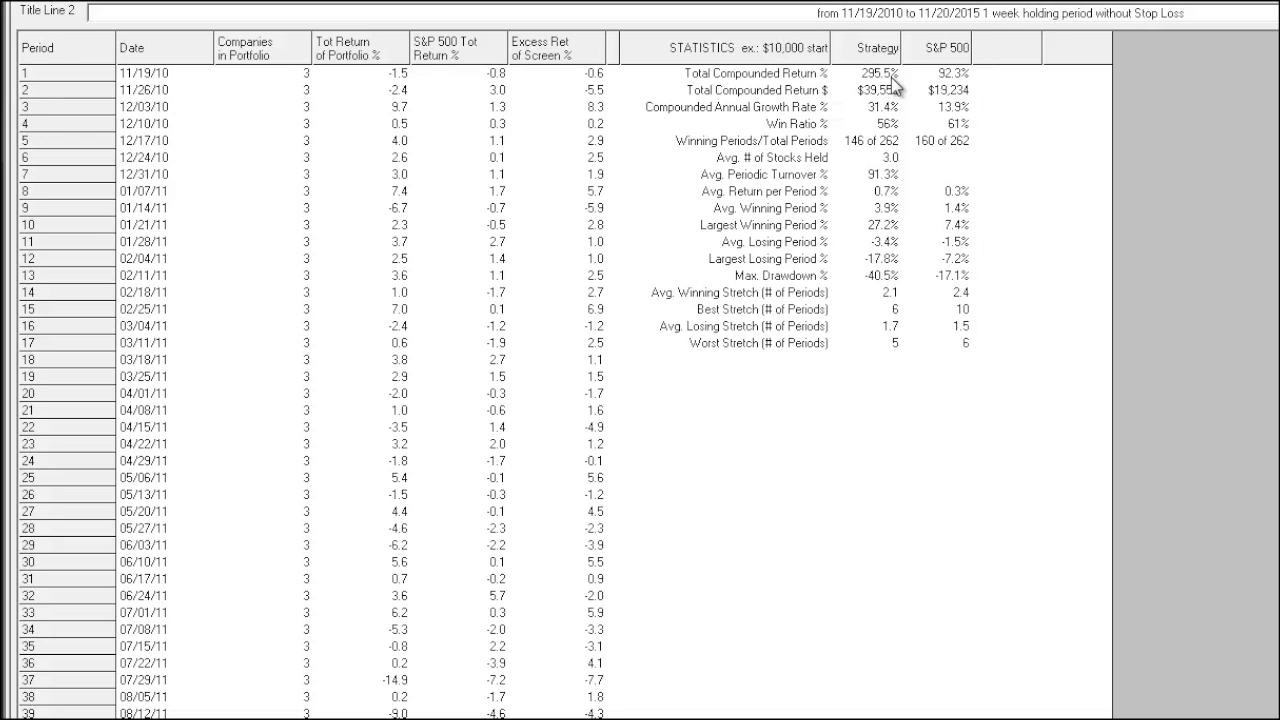
mouse_move(888, 130)
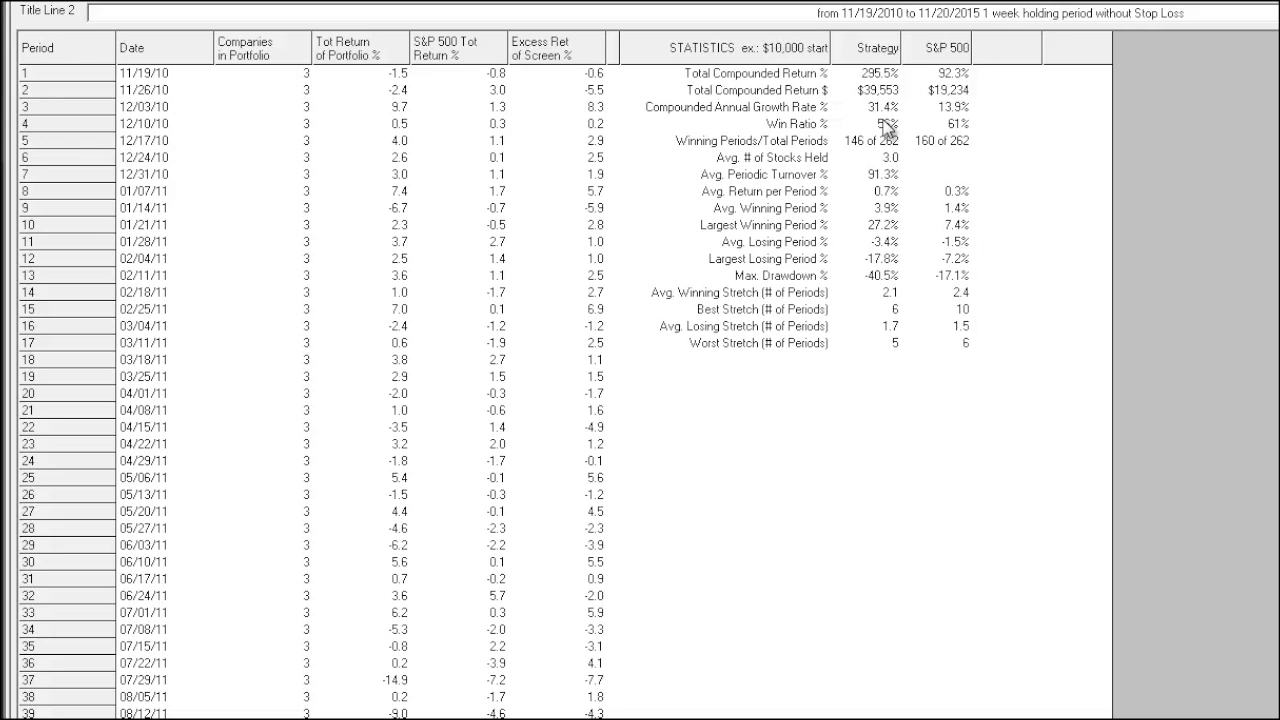
mouse_move(884, 114)
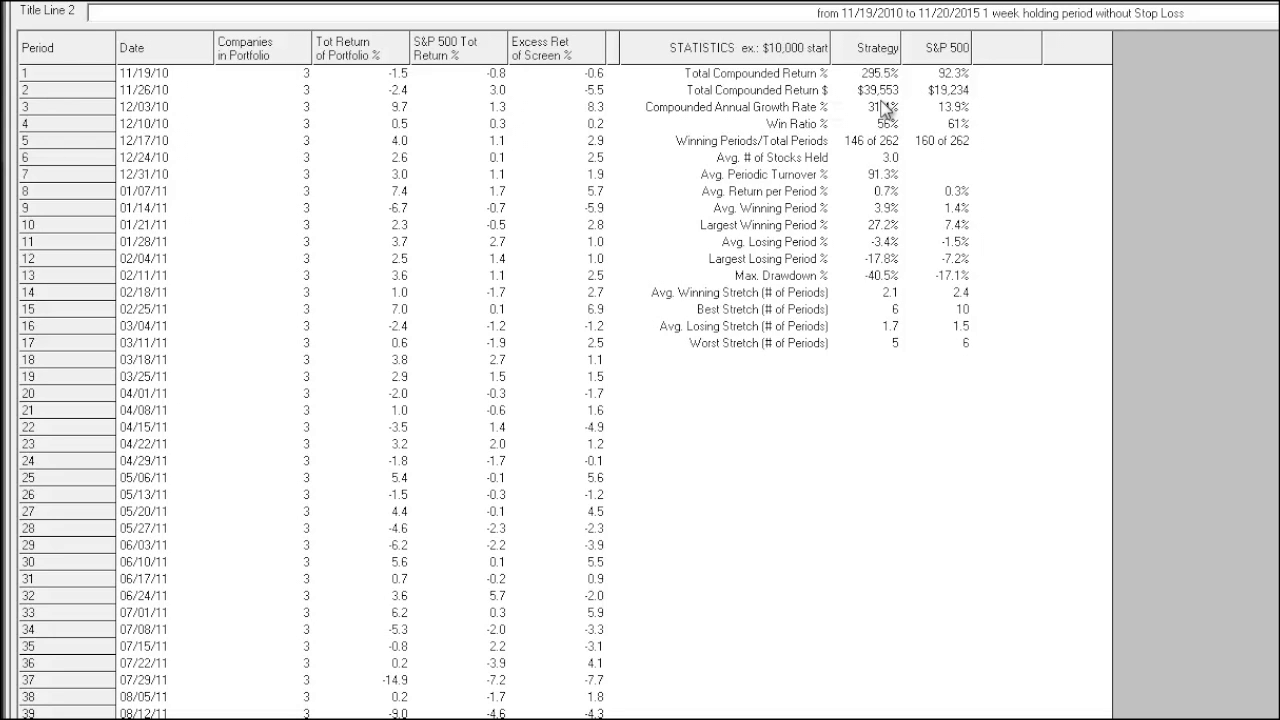
mouse_move(884, 110)
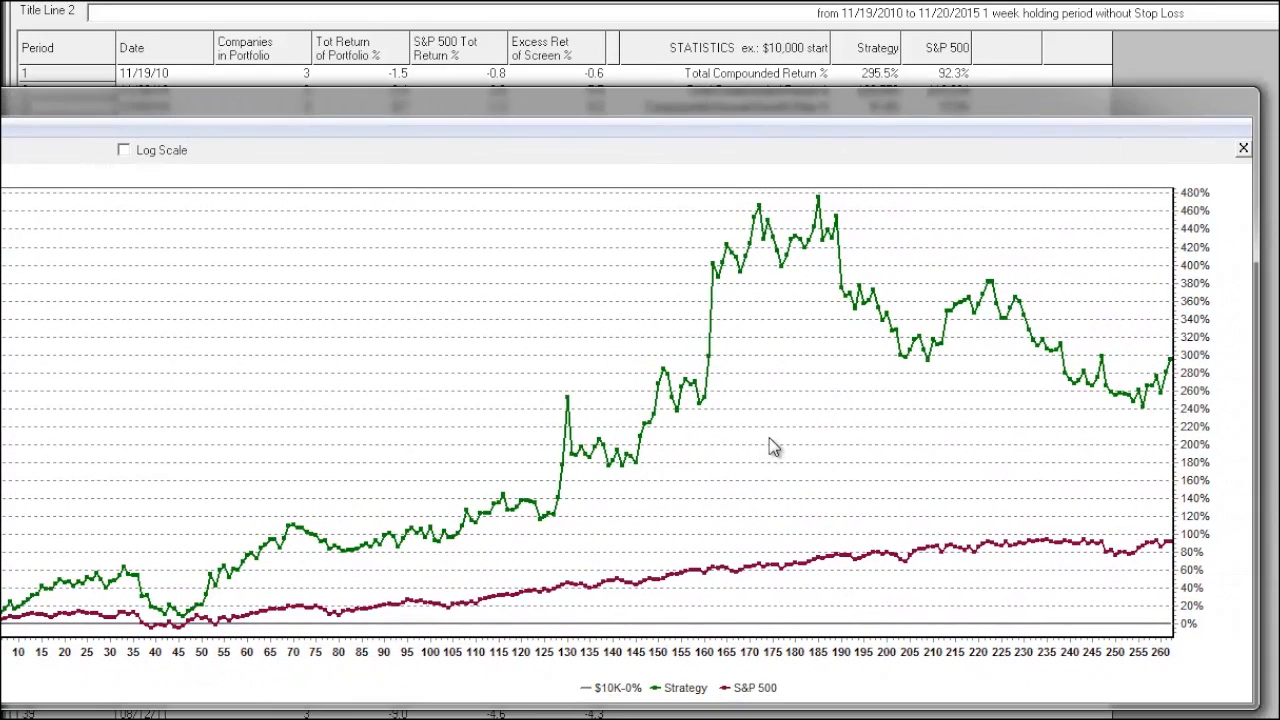
mouse_move(742, 356)
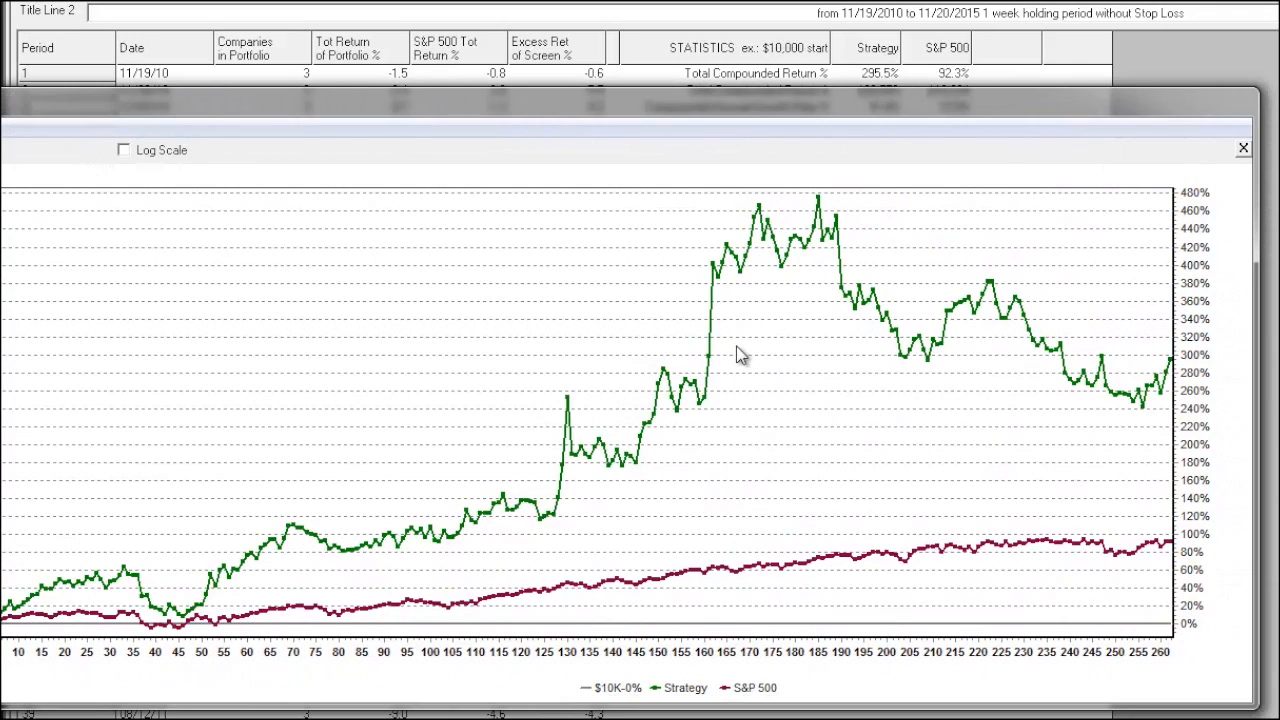
mouse_move(808, 570)
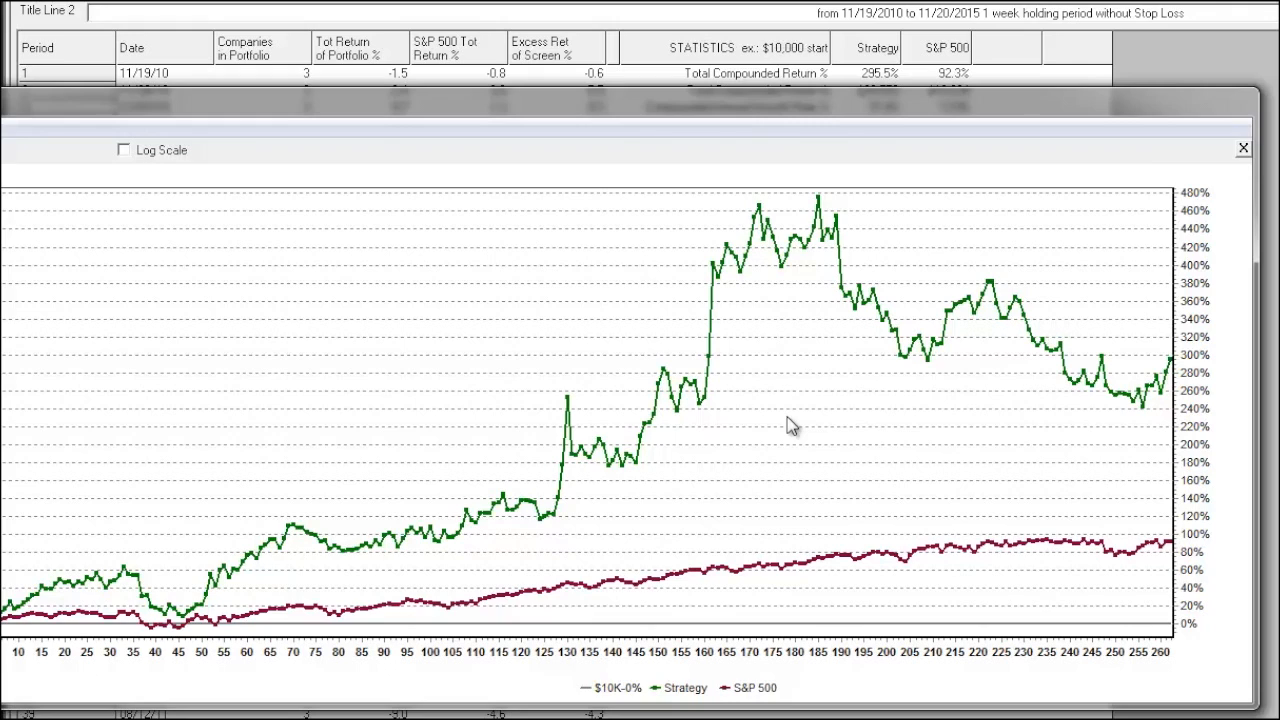
mouse_move(792, 404)
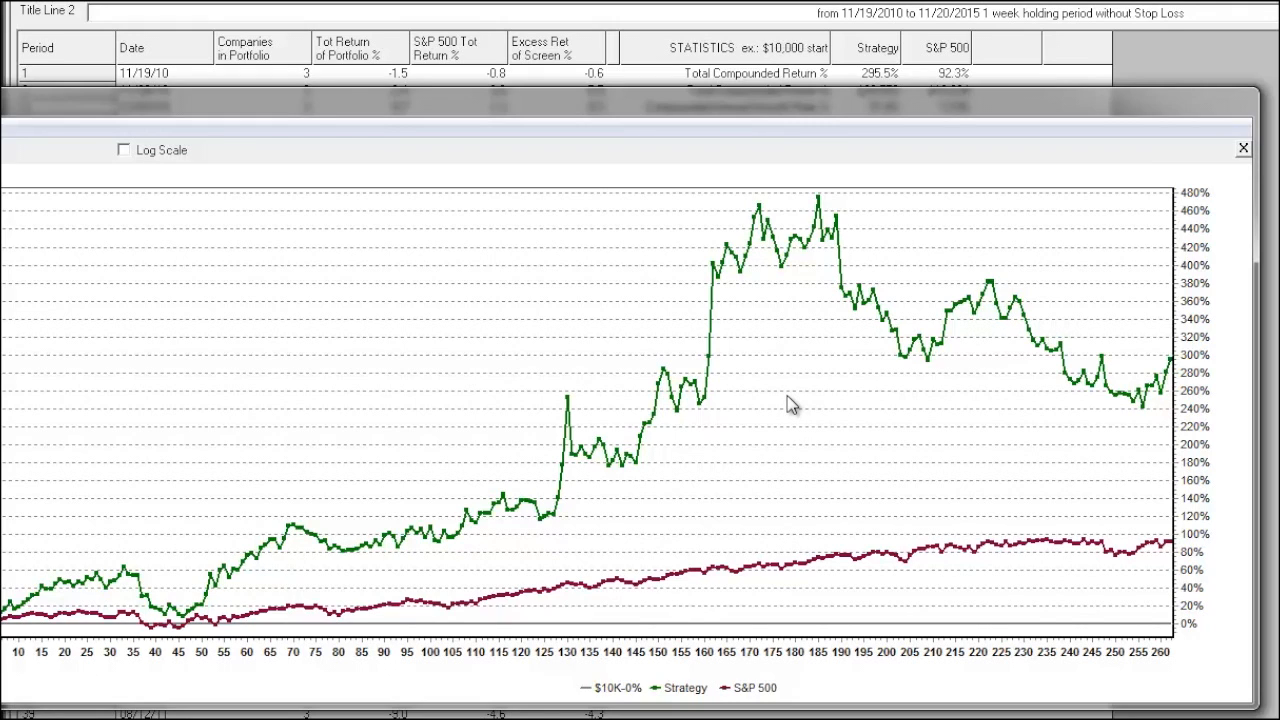
mouse_move(1072, 284)
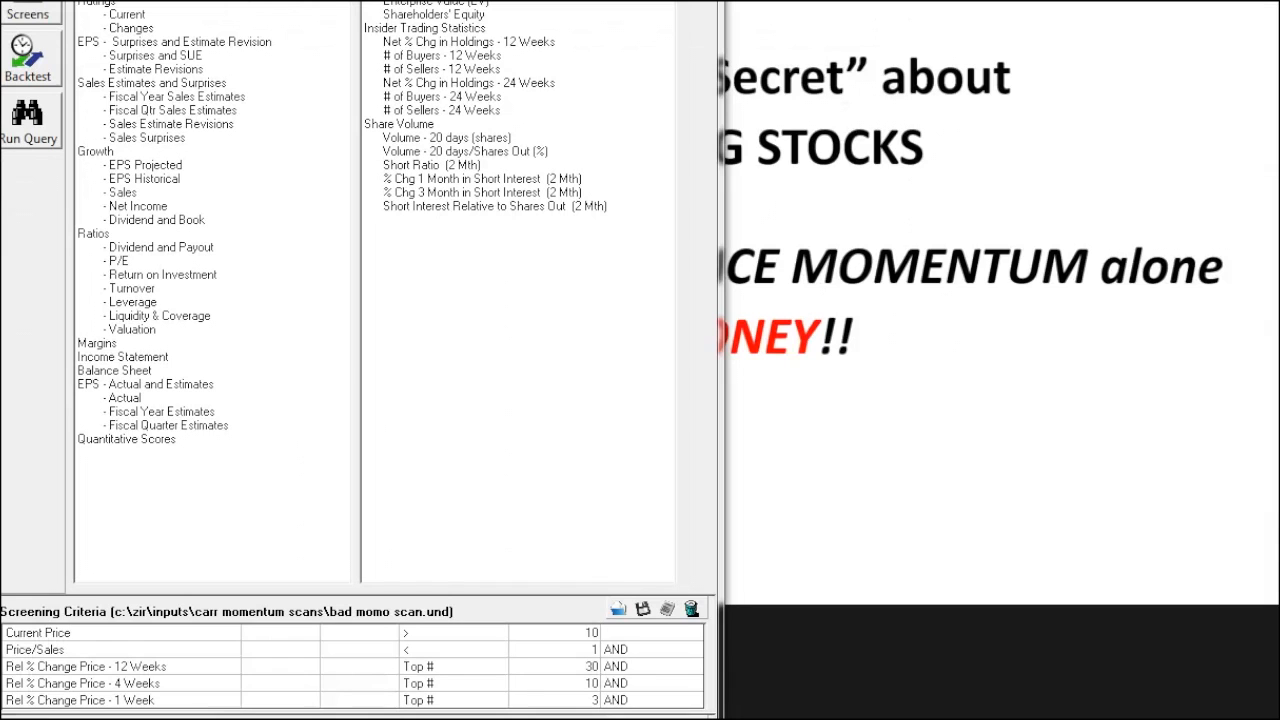
mouse_move(374, 384)
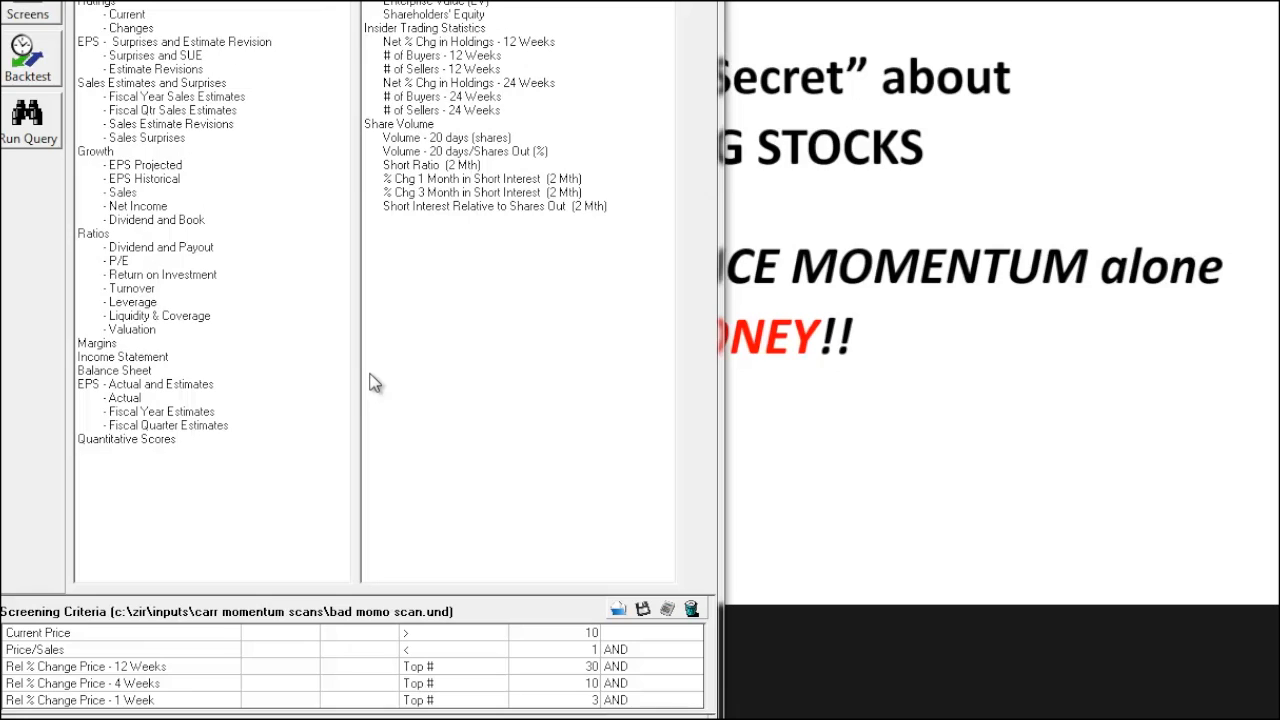
mouse_move(236, 80)
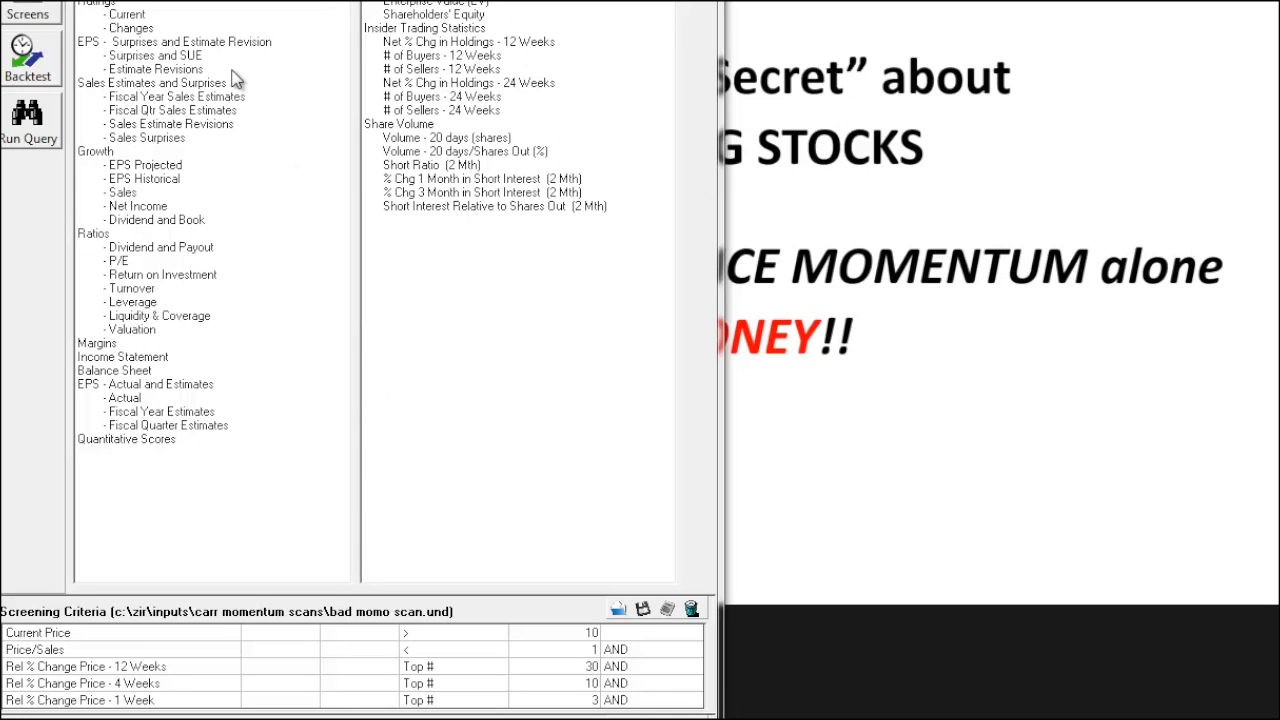
mouse_move(236, 78)
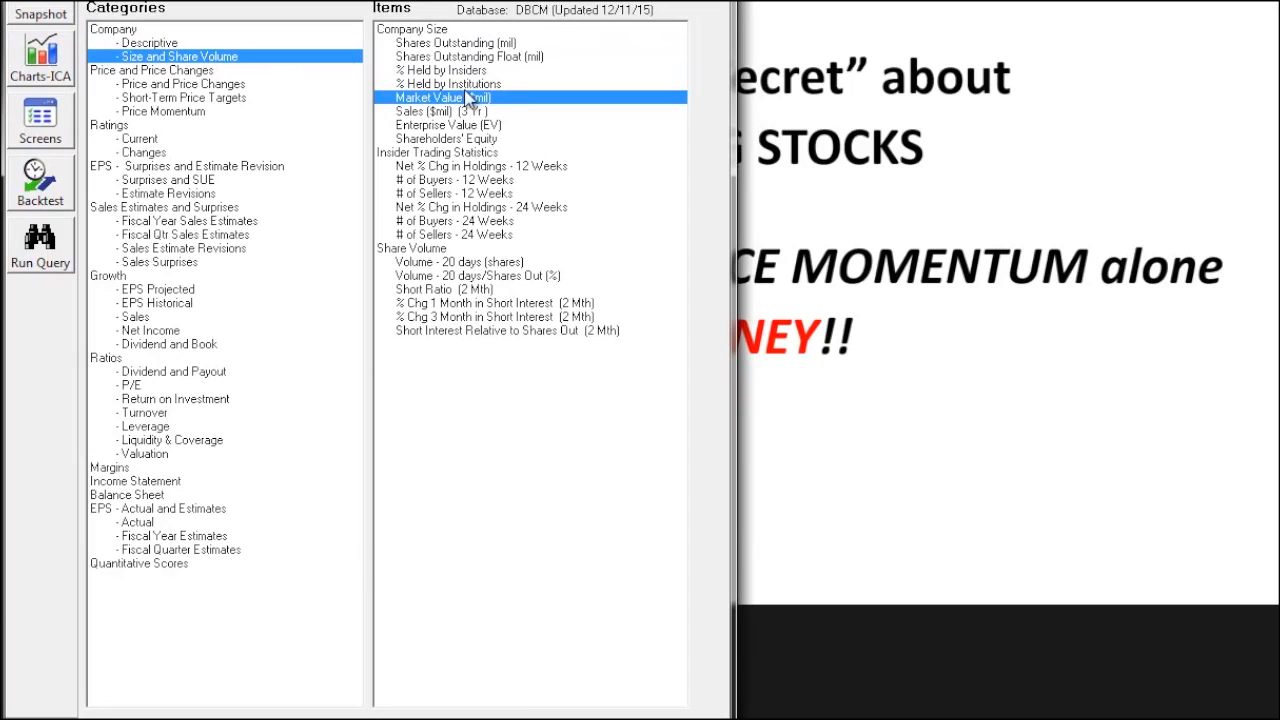
- Add Market Value ($mil) < 1000, move it to second position, and save the screen
double_click(440, 96)
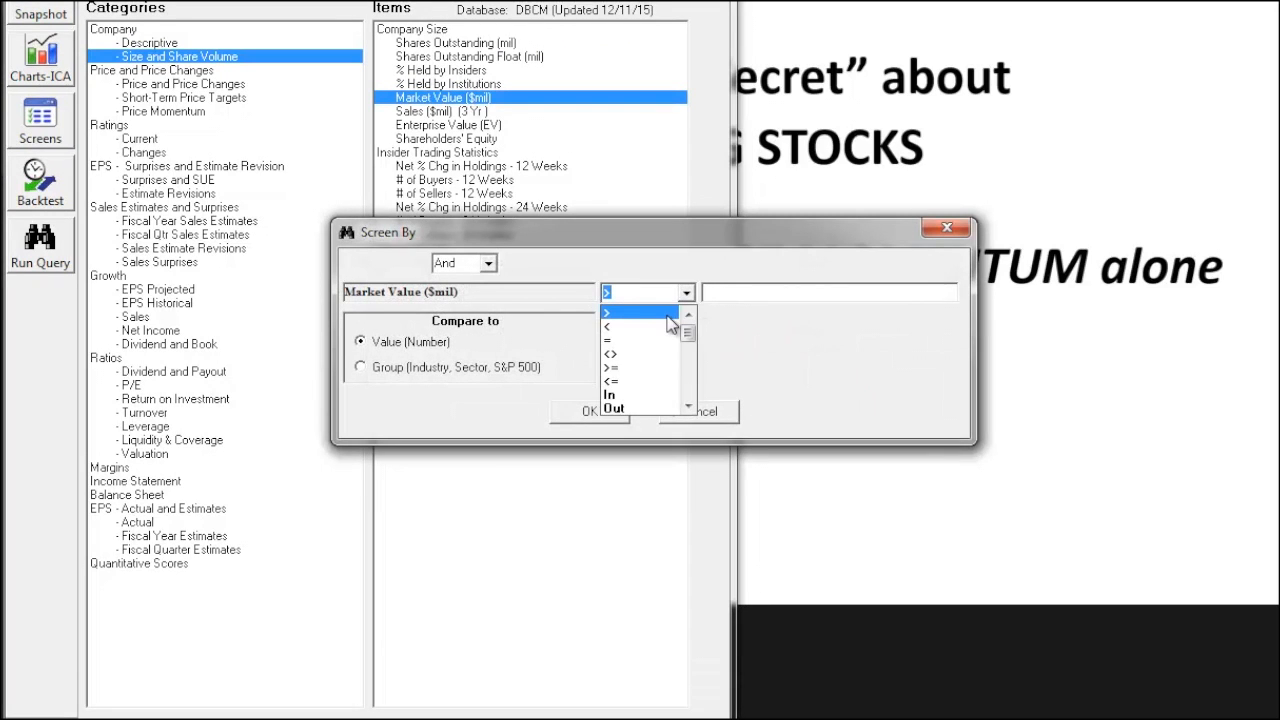
left_click(610, 328)
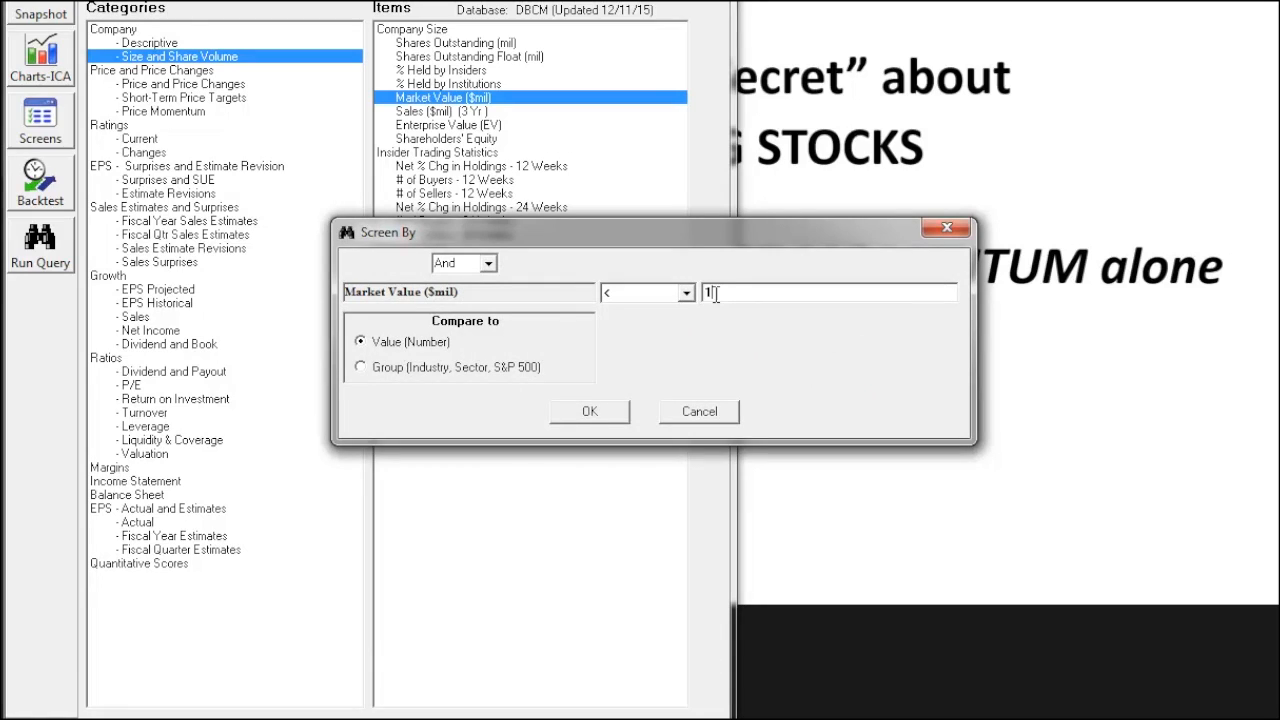
type("000")
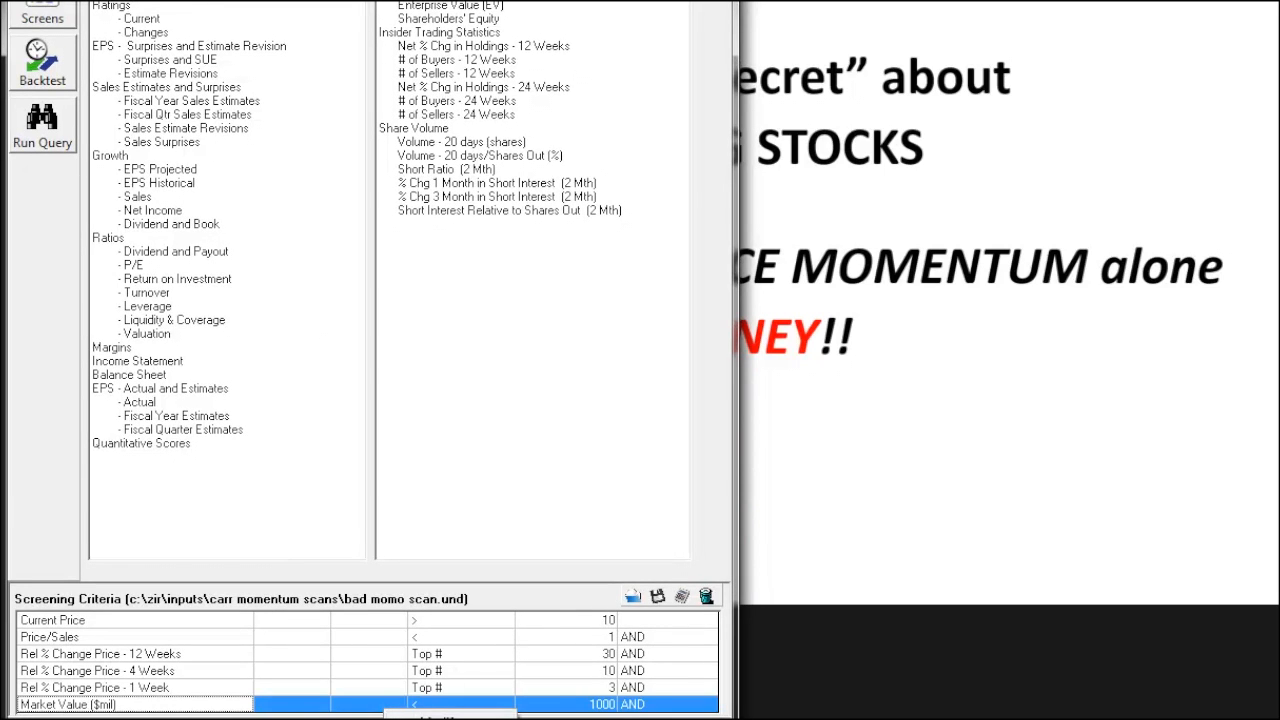
right_click(130, 636)
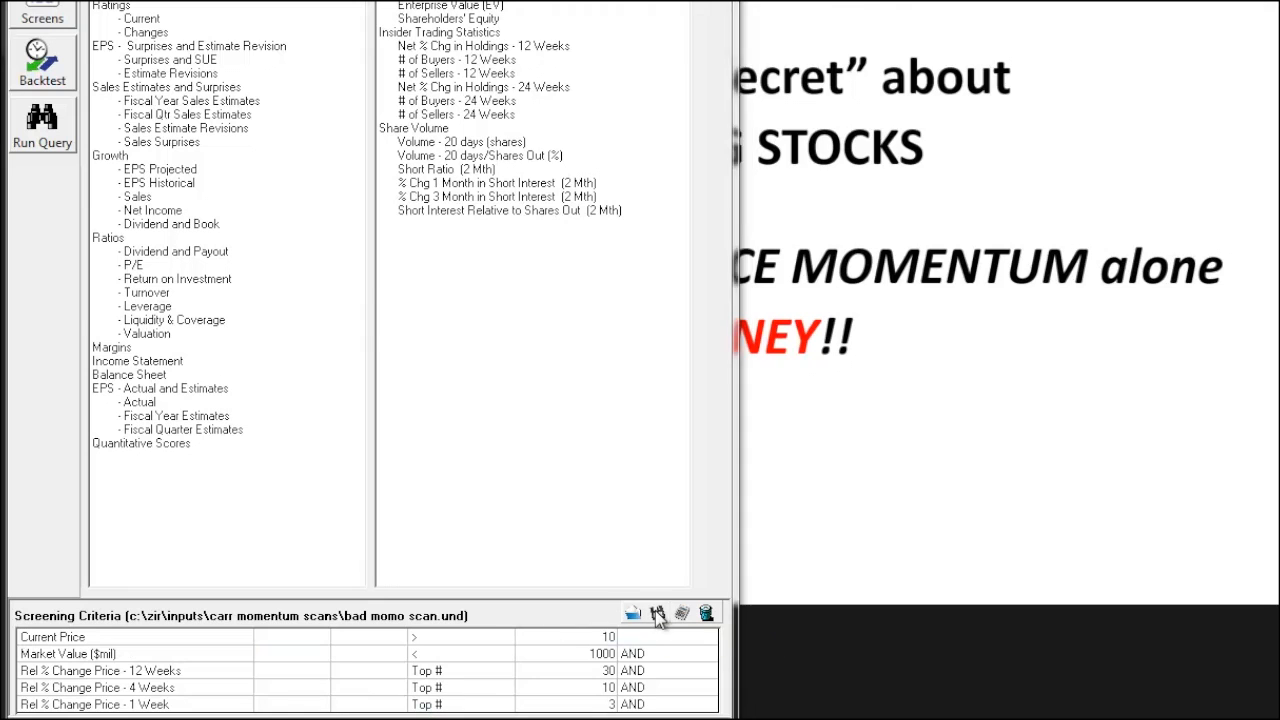
left_click(656, 612)
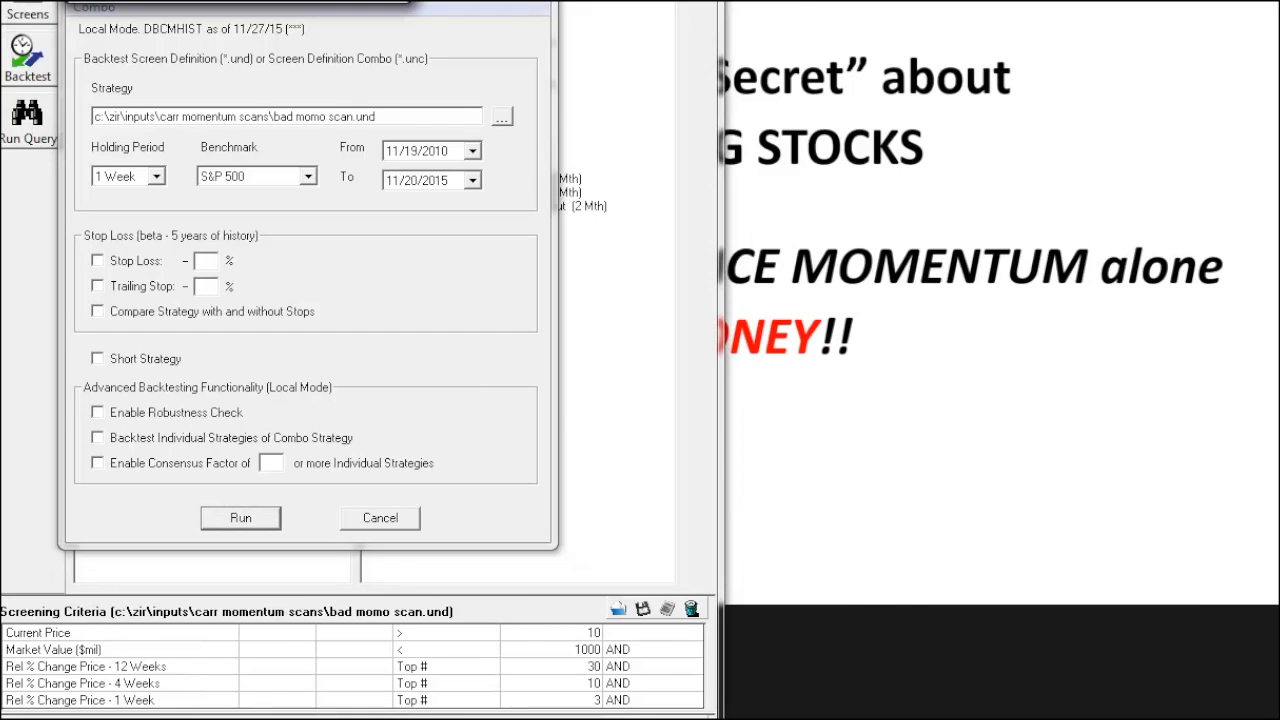
- Rerun the weekly backtest of the Market Value screen versus the S&P 500
left_click(240, 518)
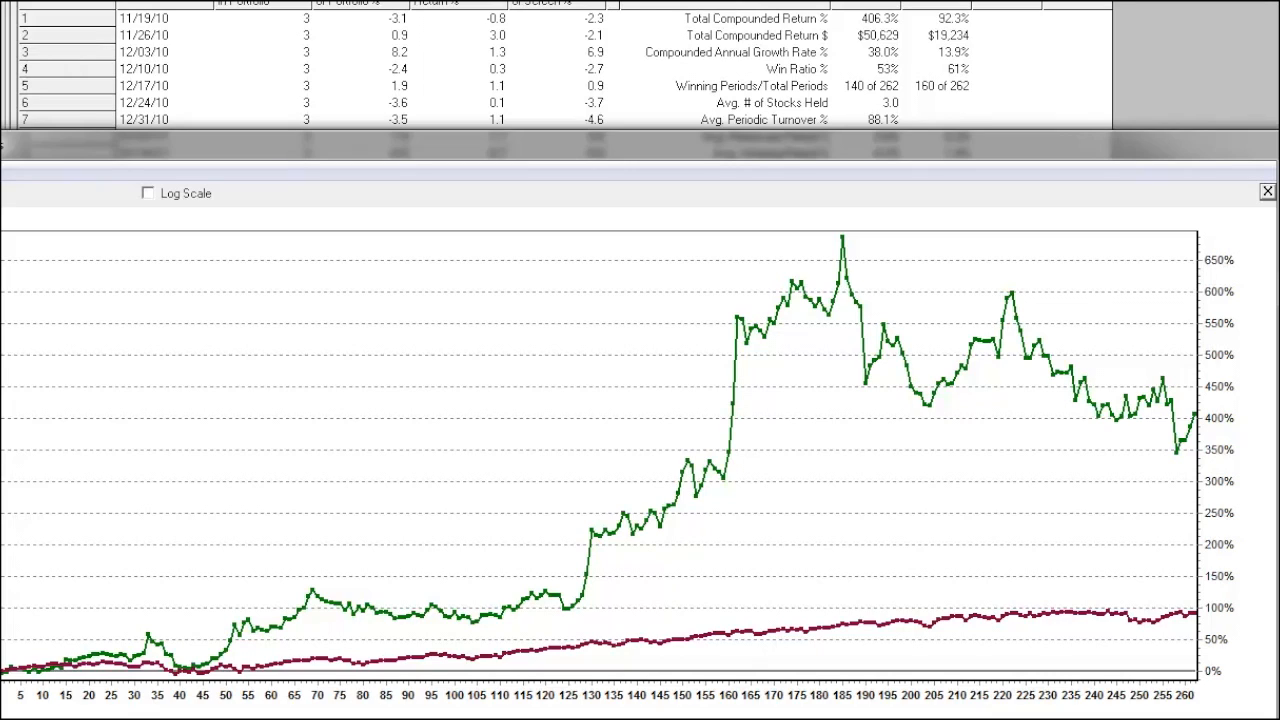
mouse_move(898, 32)
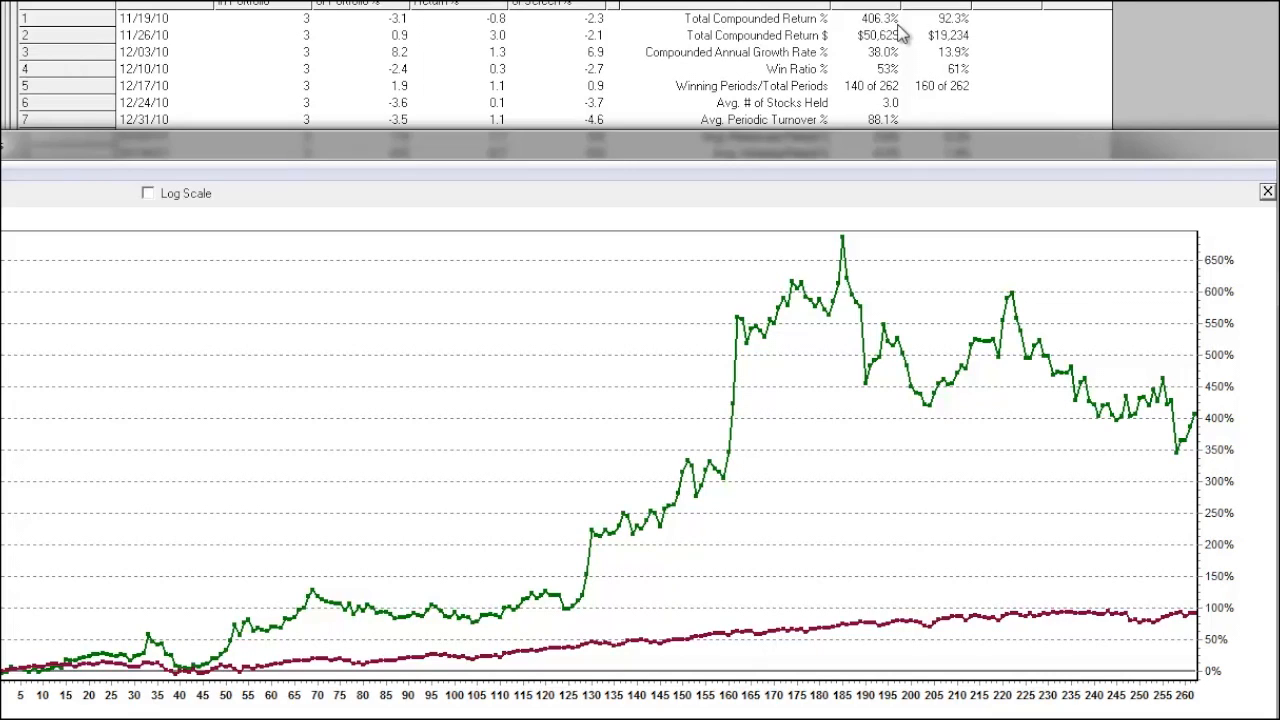
mouse_move(912, 36)
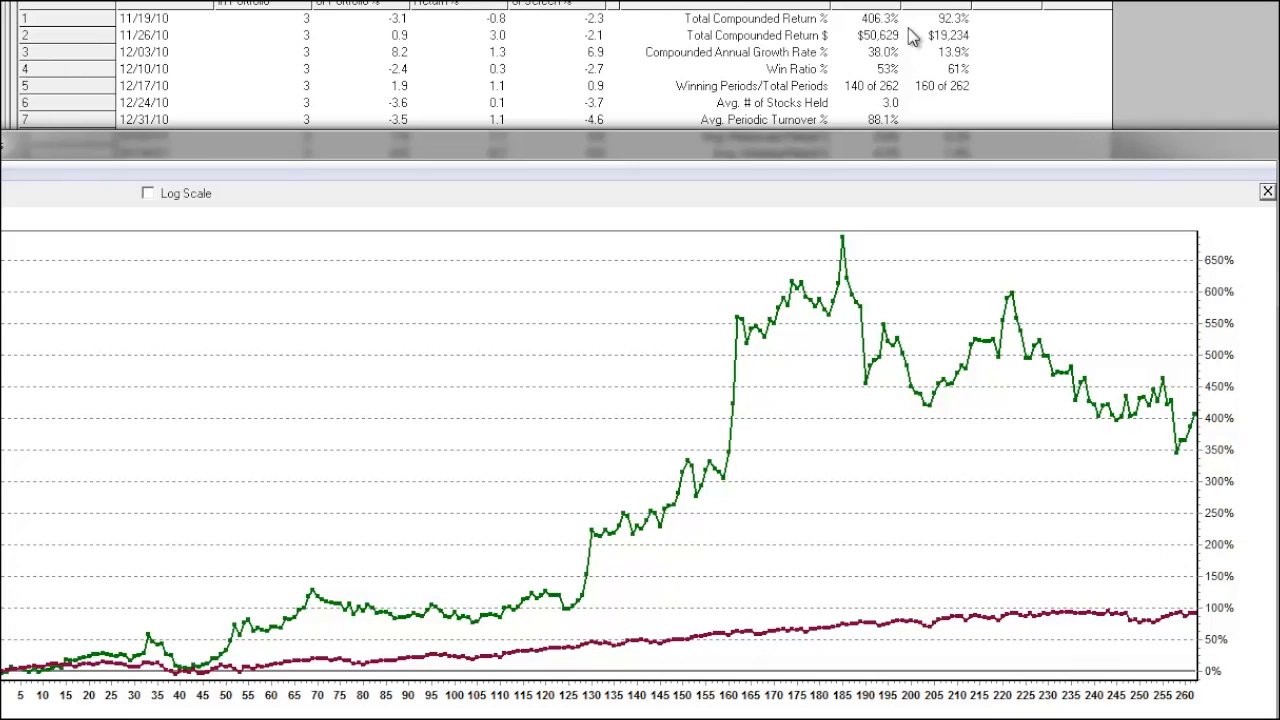
mouse_move(902, 52)
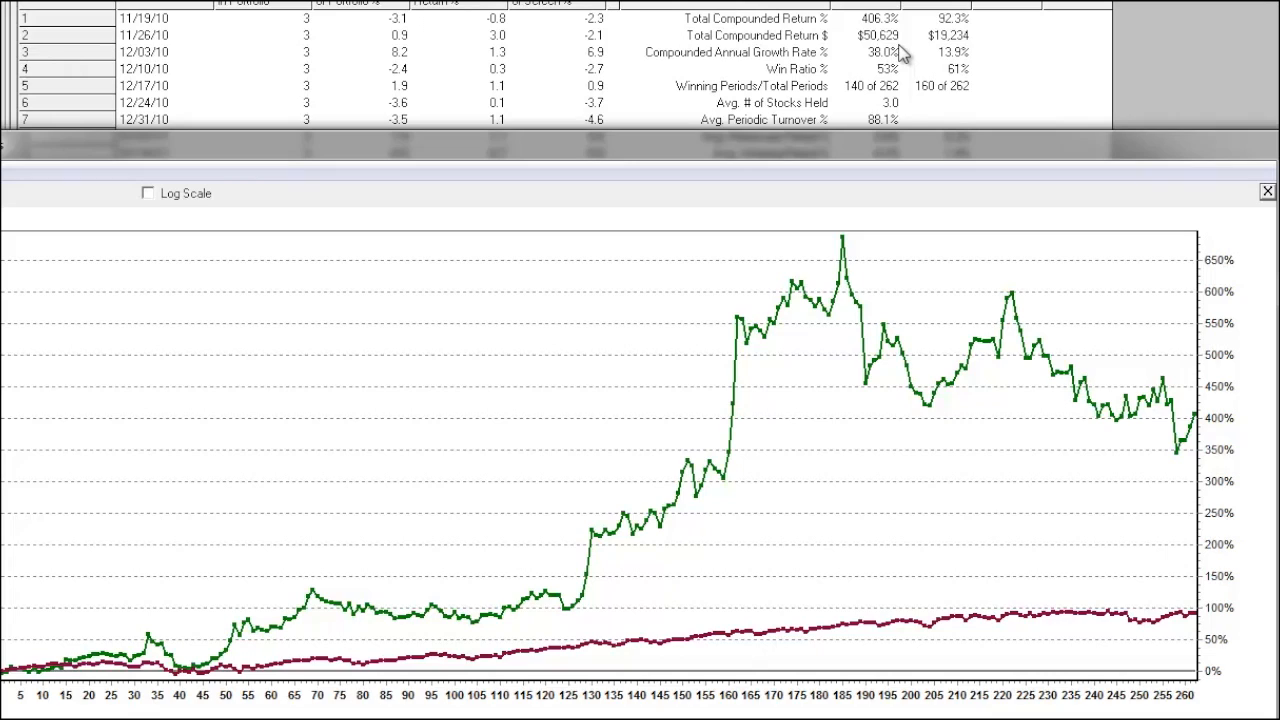
mouse_move(918, 160)
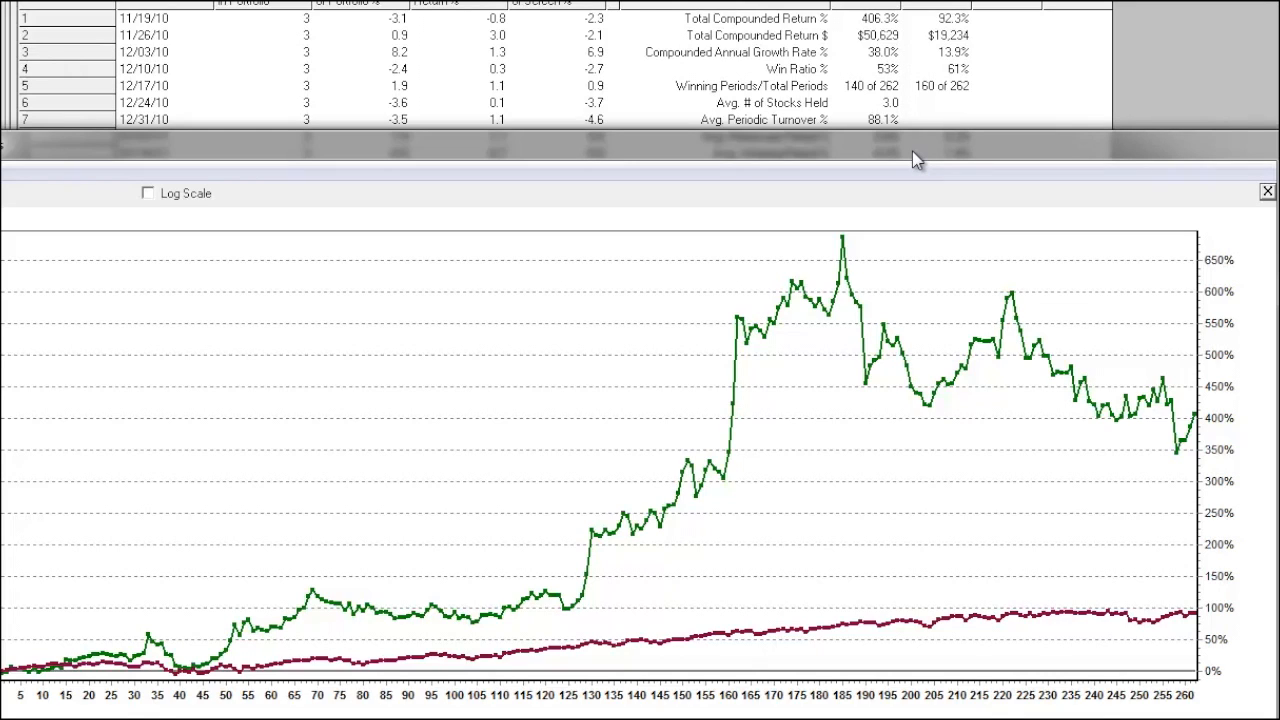